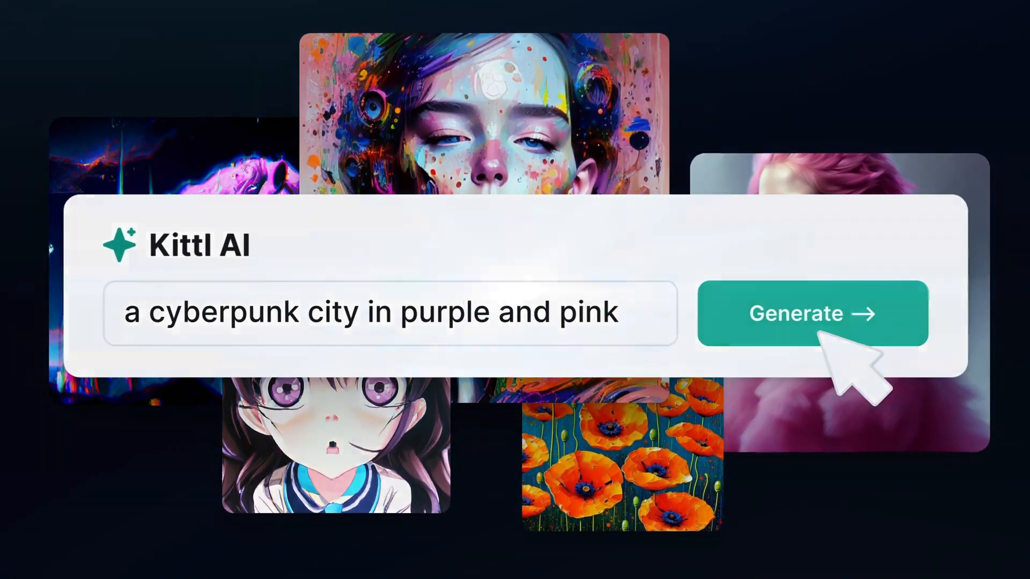
Step: Navigate to the Kittl AI feature landing page at kittl.com/feature/kittl-ai
left_click(811, 314)
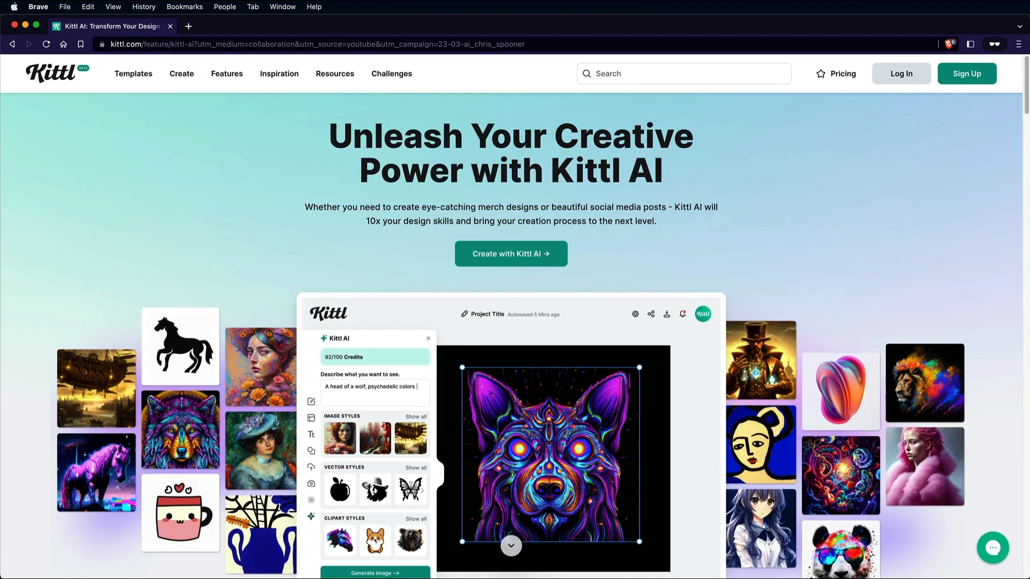
Step: Scroll through the Kittl AI features and pricing down to the artboard size presets
scroll("down", 3)
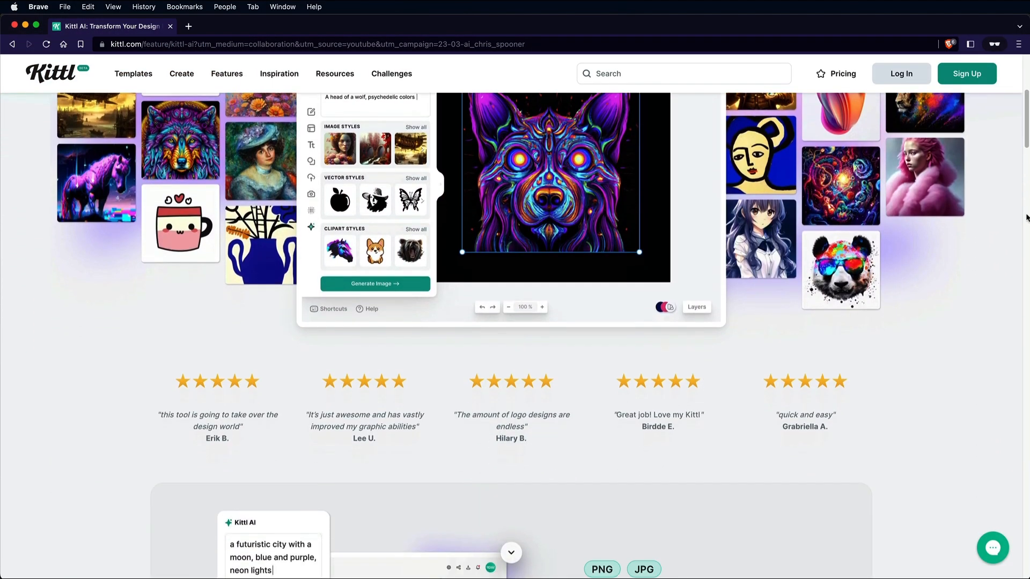
scroll("down", 3)
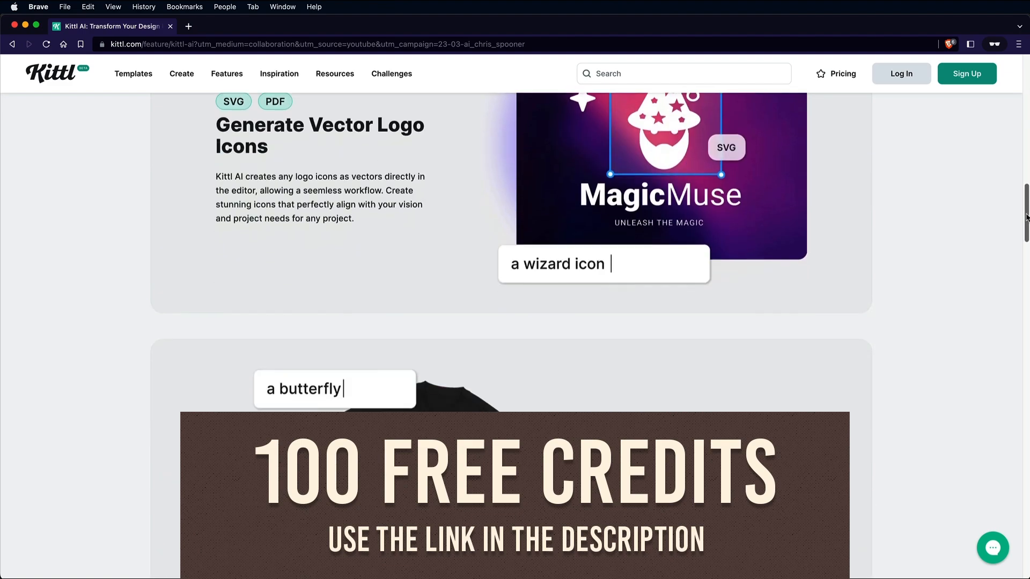
scroll("down", 3)
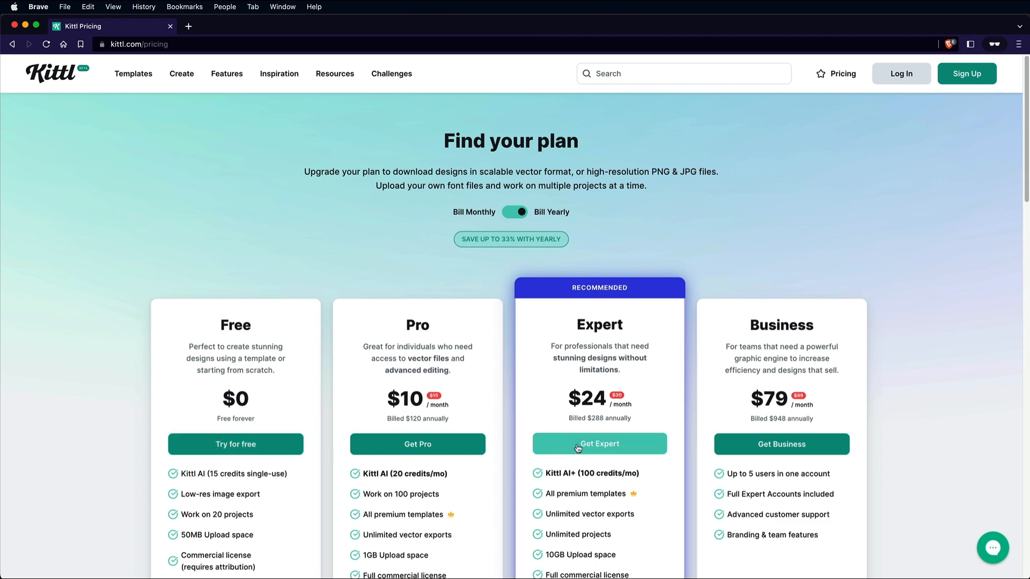
scroll("down", 3)
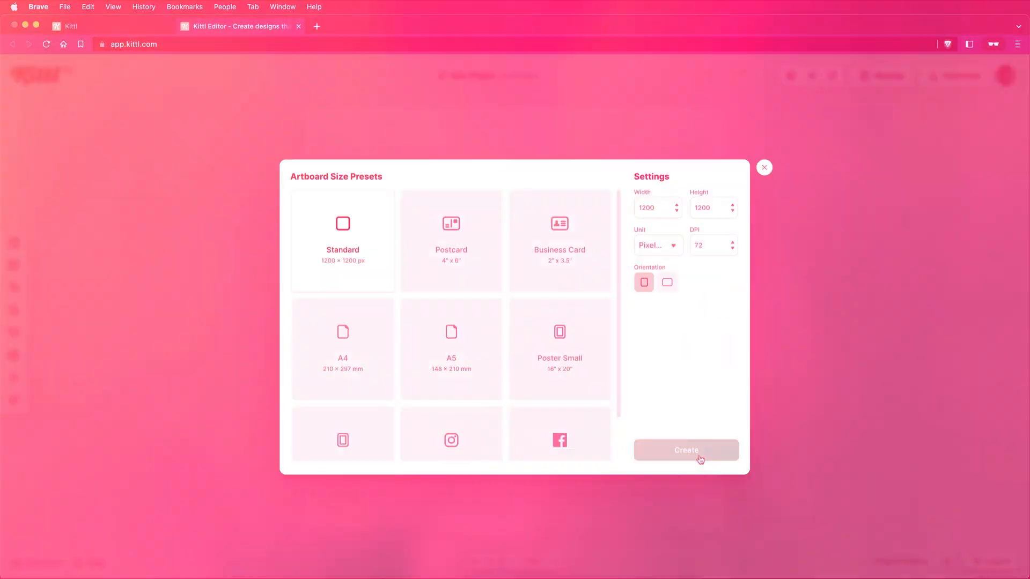
Step: Create the blank 1200 × 1200 px canvas and search stock photos for 'mountains', dragging one toward the canvas
left_click(686, 450)
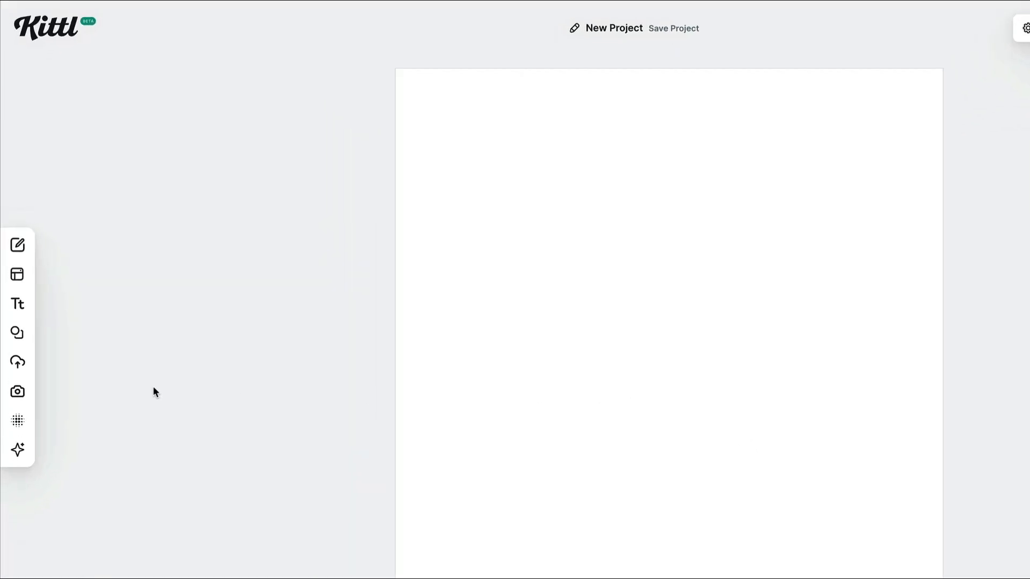
left_click(17, 392)
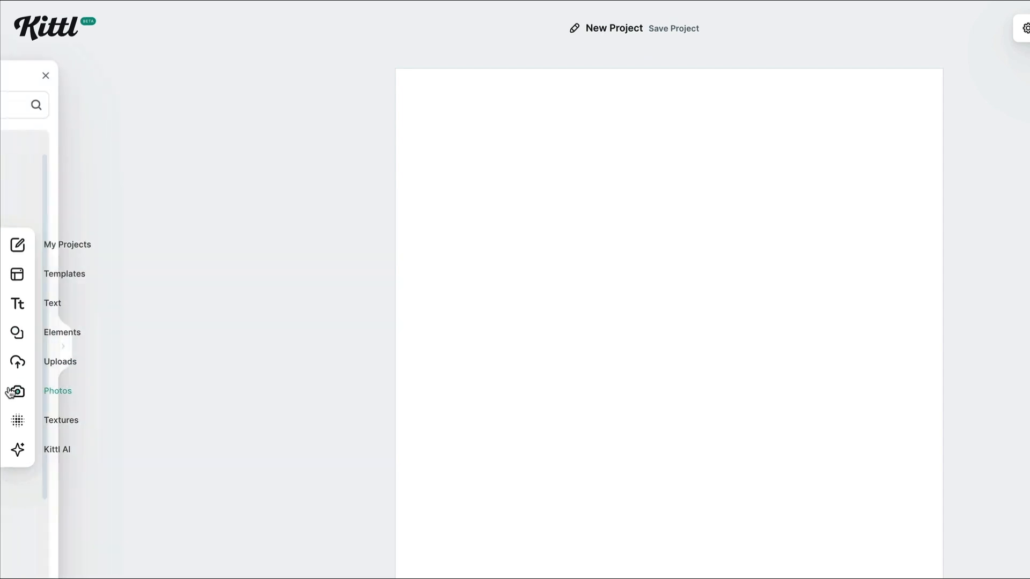
left_click(17, 392)
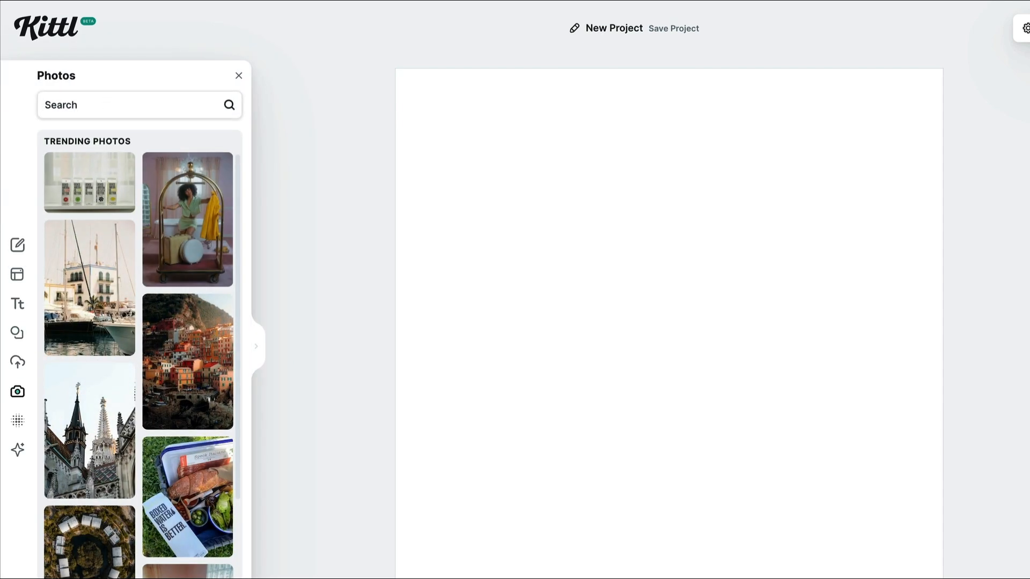
type("mountains")
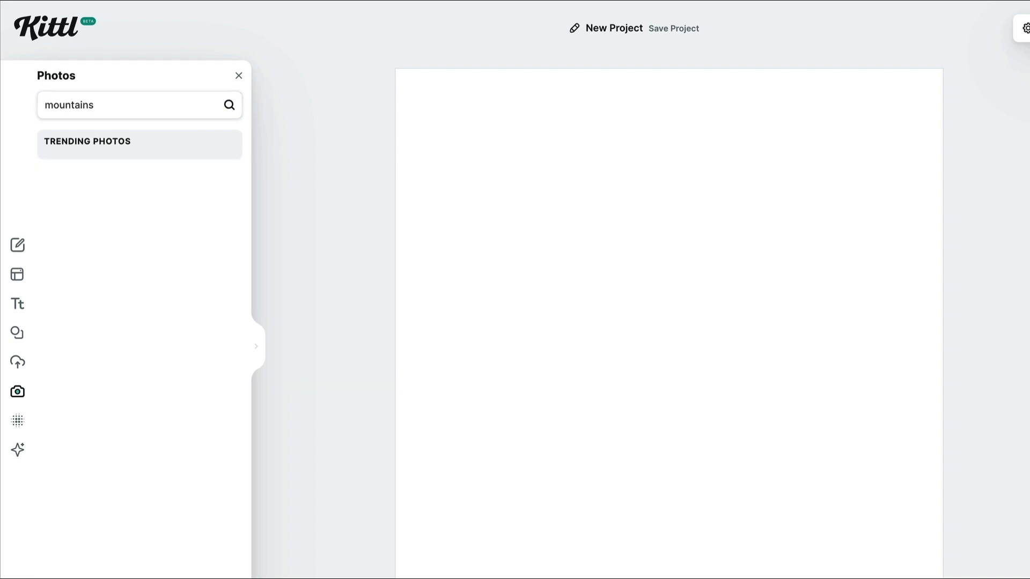
left_click(228, 104)
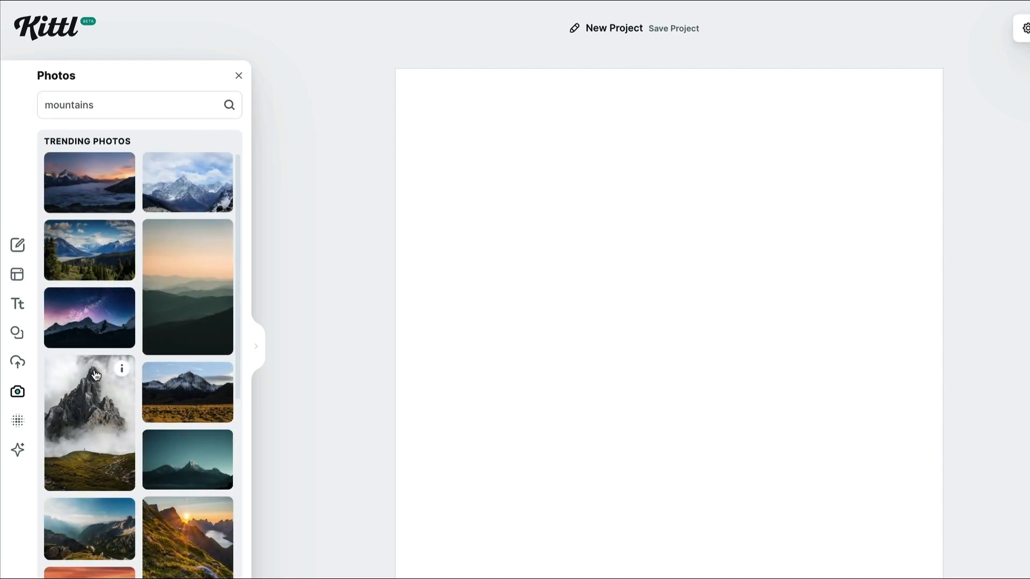
scroll("down", 3)
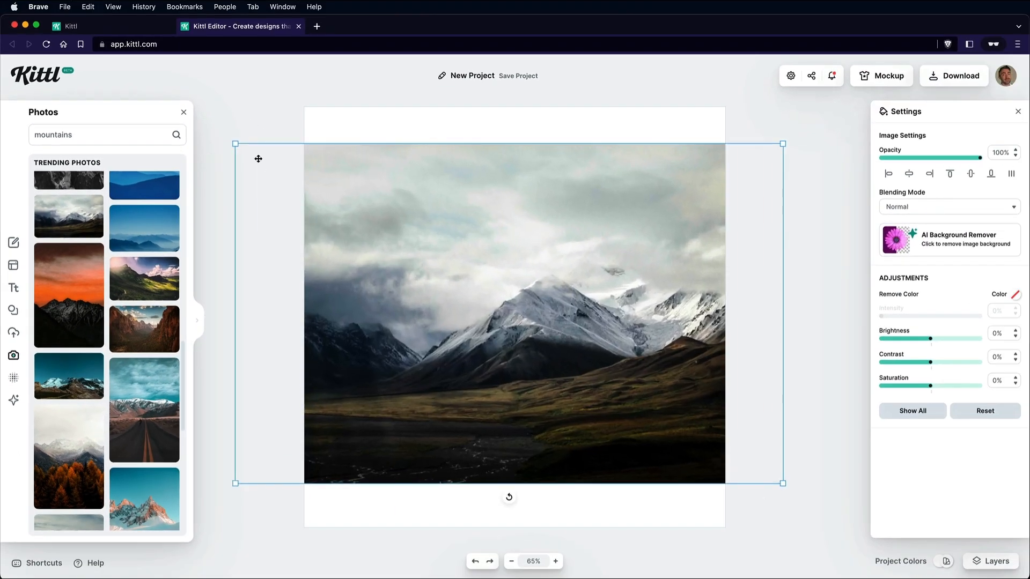
left_click_drag(259, 159, 613, 433)
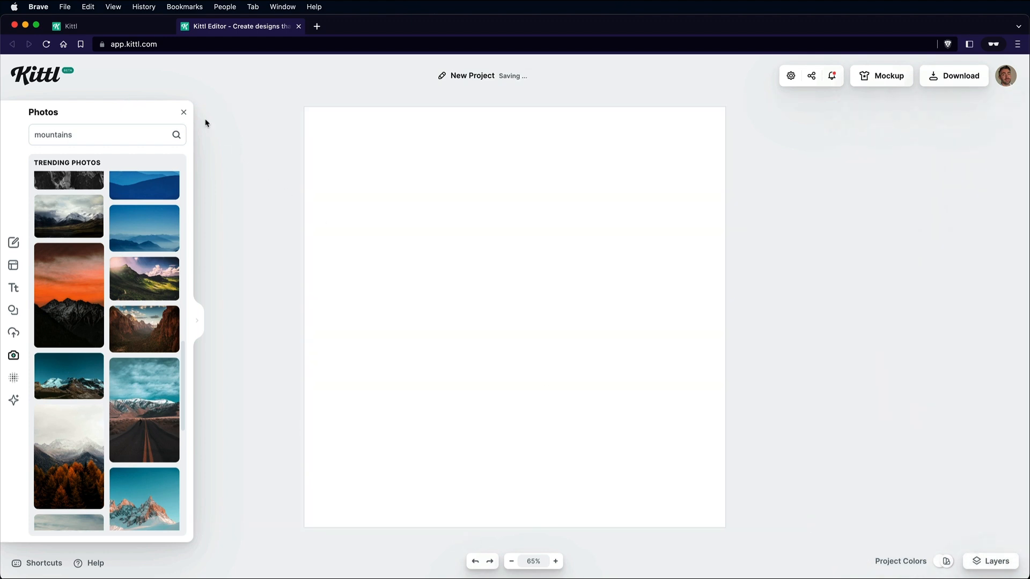
Step: Generate a Kittl AI image from the prompt 'mountain landscape' in the Digital Art style
left_click(184, 111)
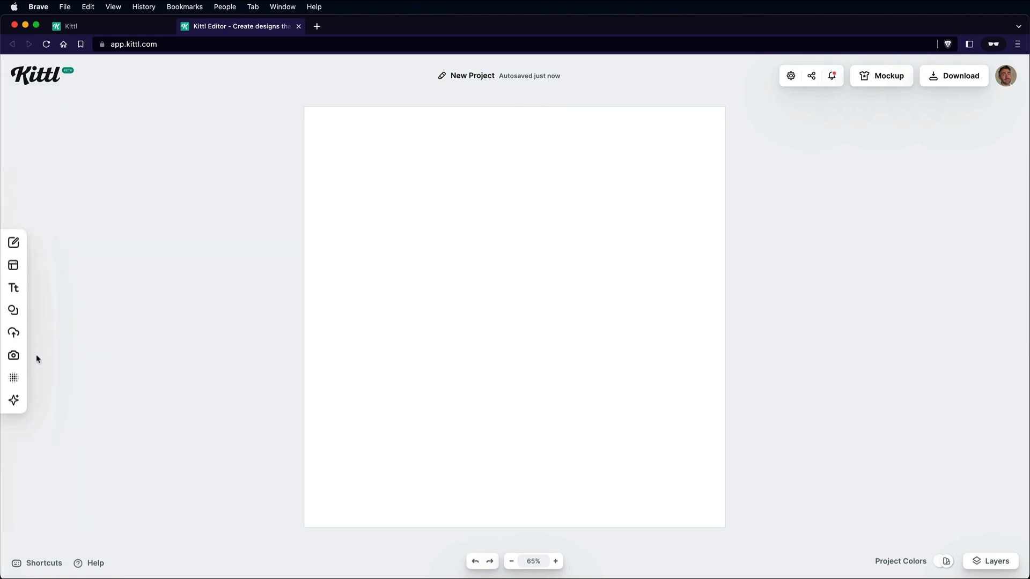
left_click(13, 401)
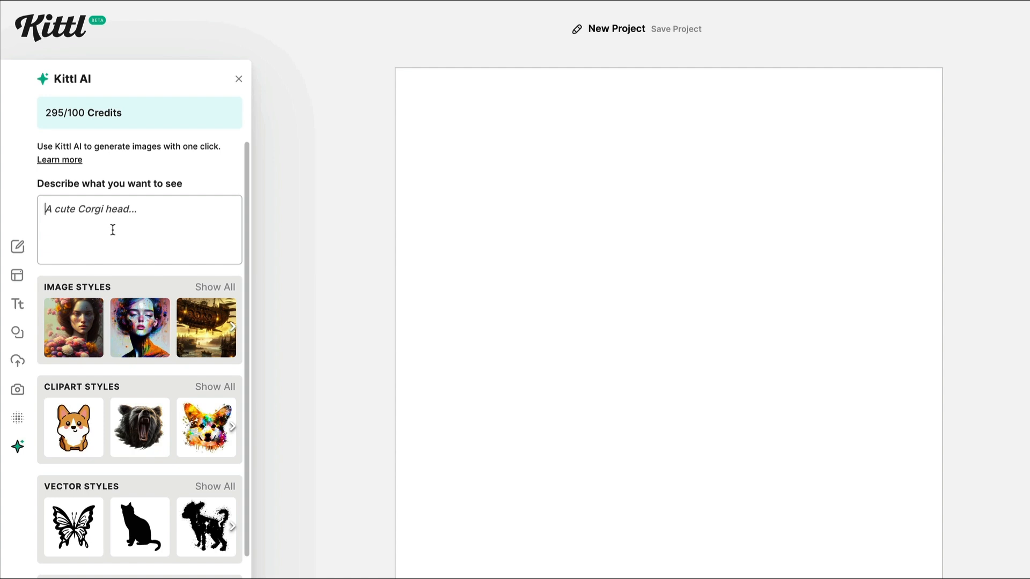
type("mountain la")
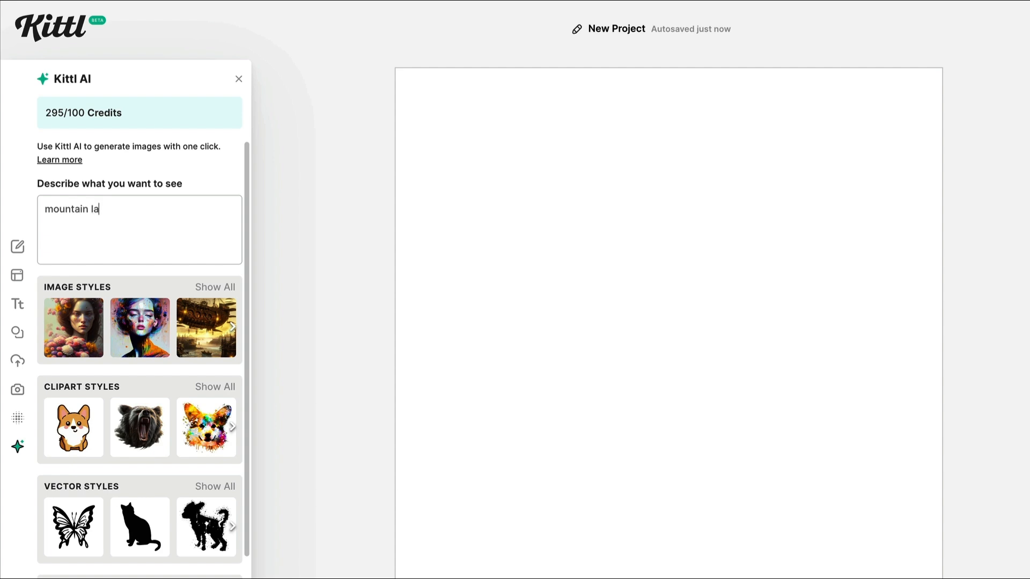
type("ndscao")
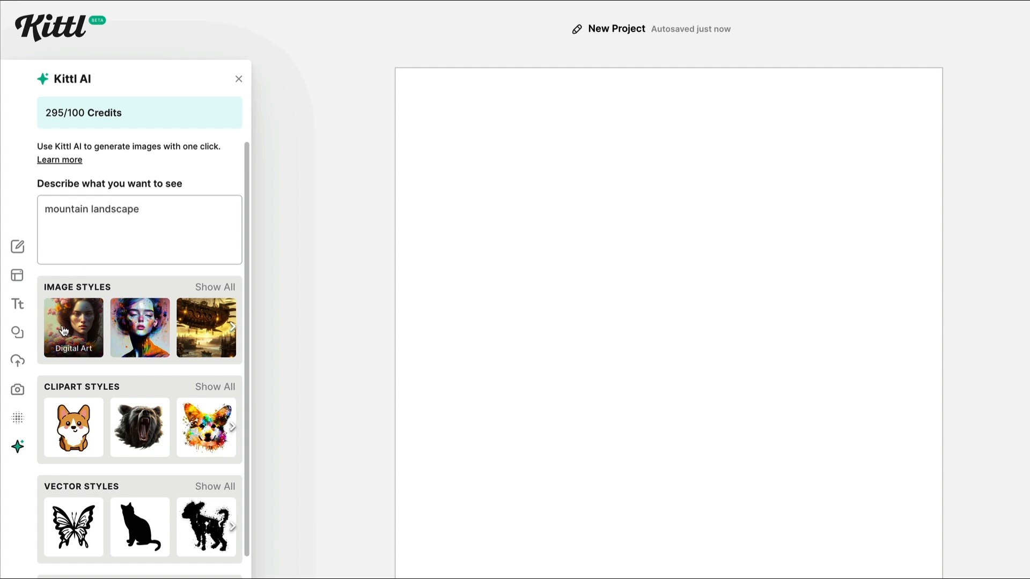
left_click(214, 288)
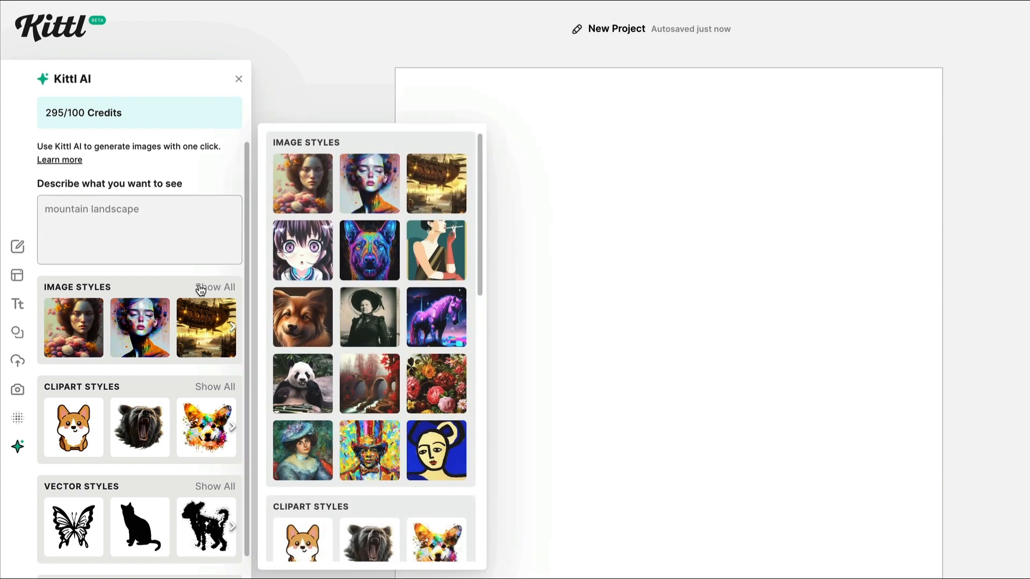
mouse_move(369, 184)
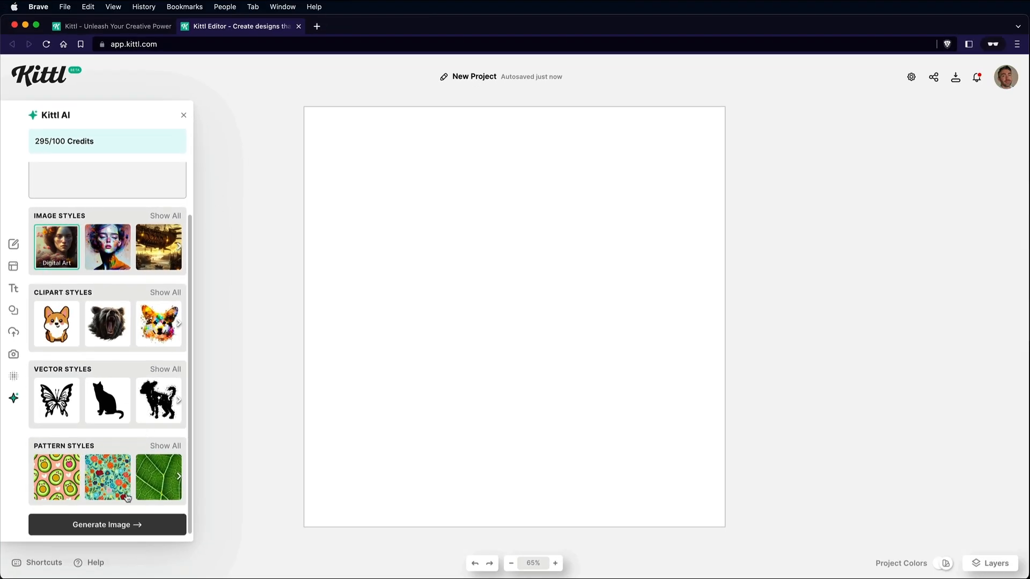
left_click(107, 524)
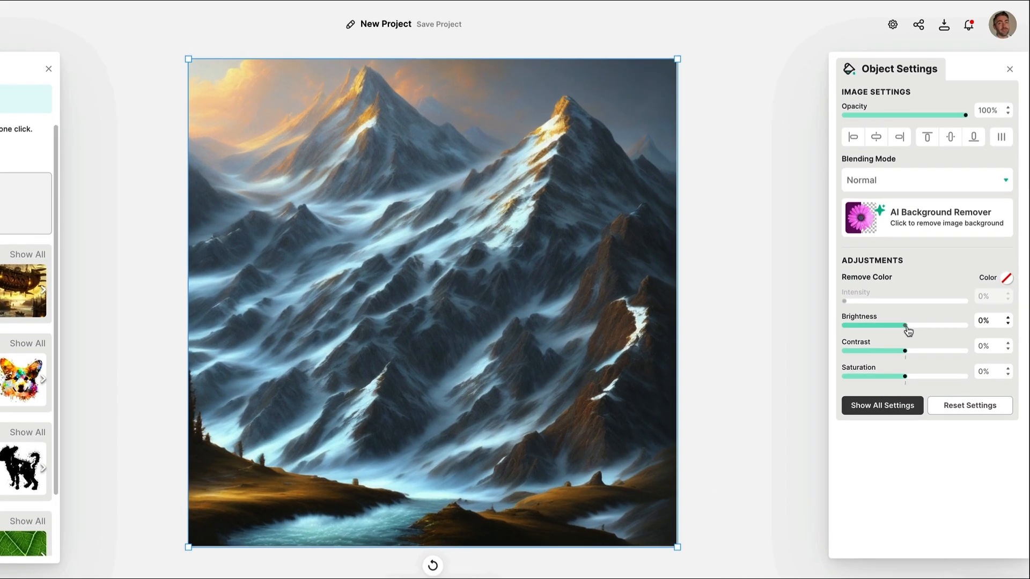
Step: Lower the mountain image brightness to -9% and adjust its saturation with the Adjustments sliders
left_click_drag(903, 376, 908, 374)
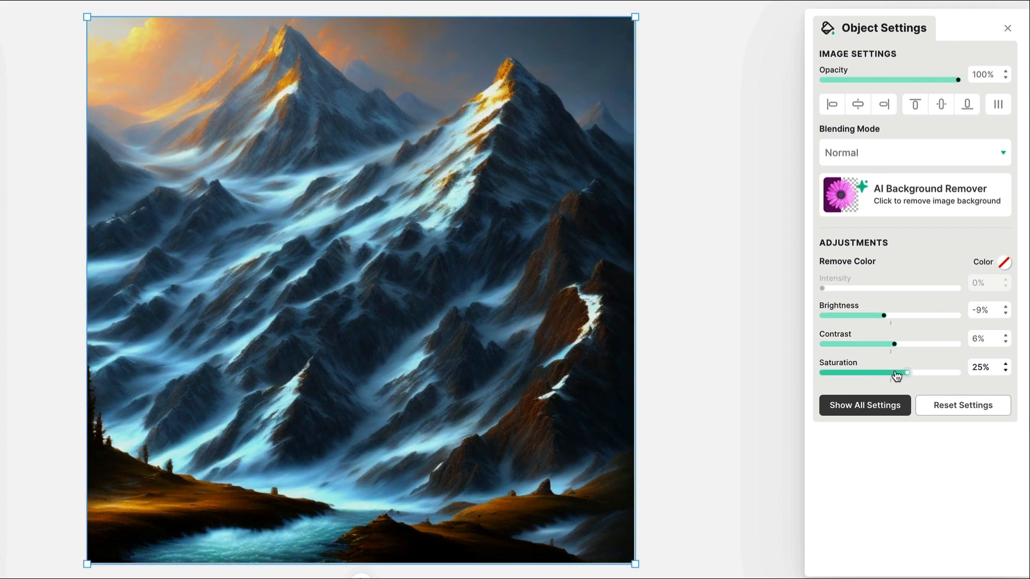
left_click_drag(907, 374, 894, 376)
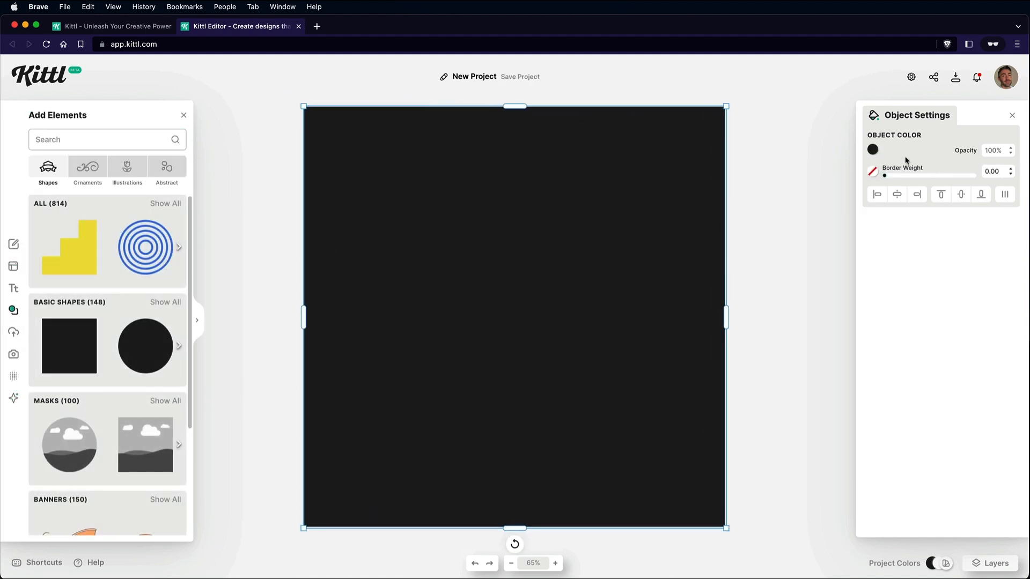
Step: Try the Color Burn blending mode on the mountain image, revert to Normal and close the elements library
left_click(873, 149)
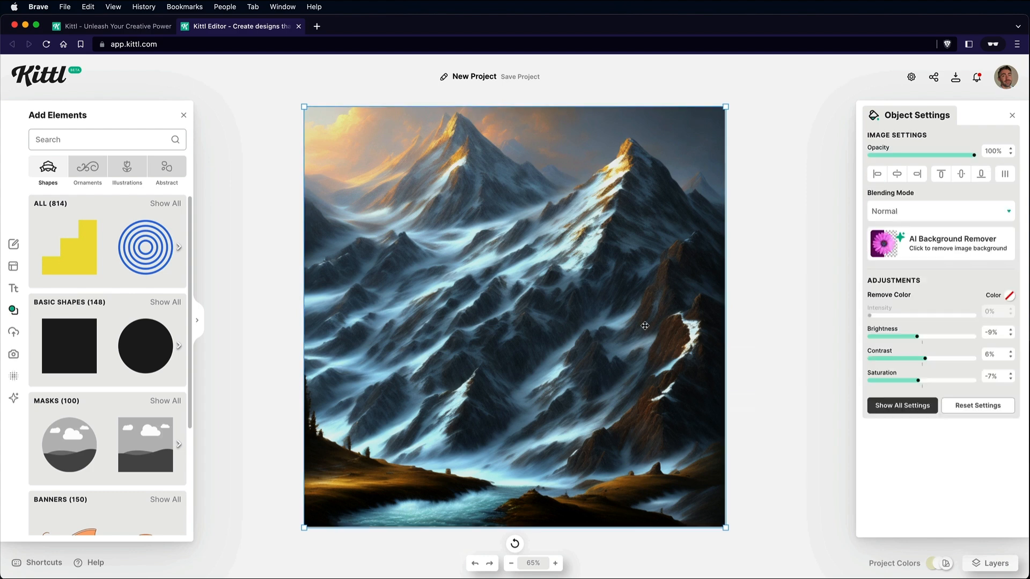
left_click(939, 211)
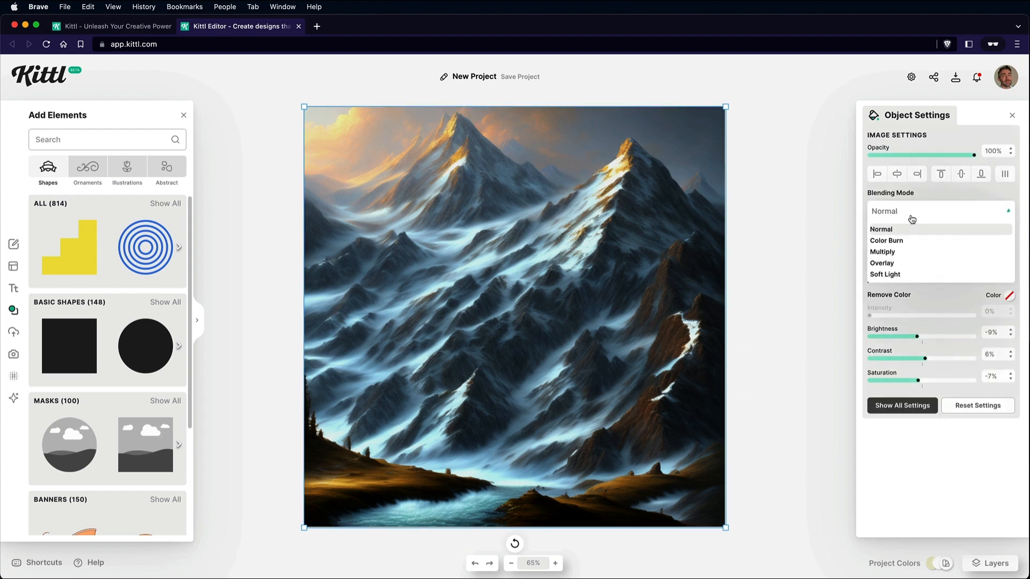
left_click(891, 240)
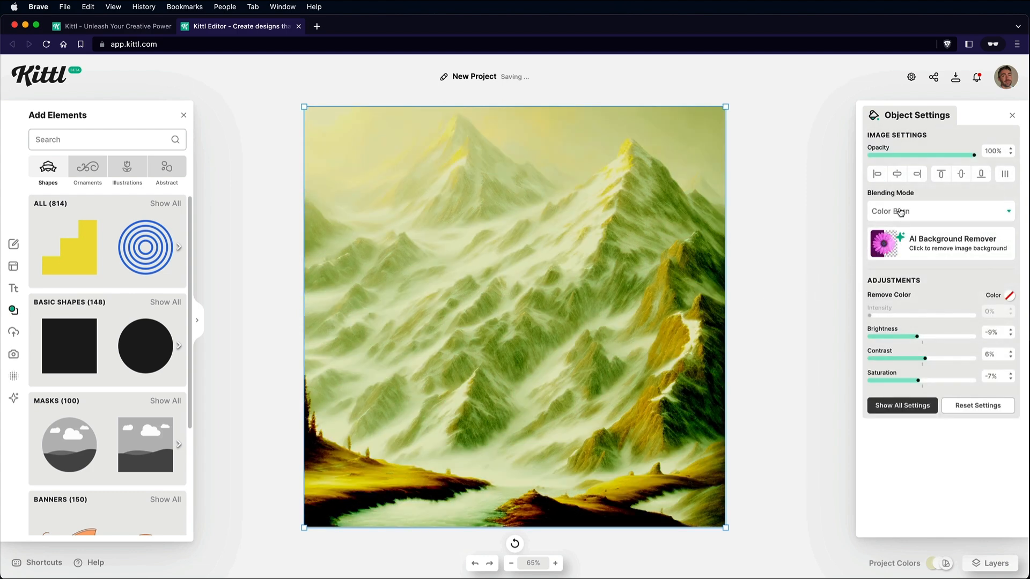
left_click(940, 211)
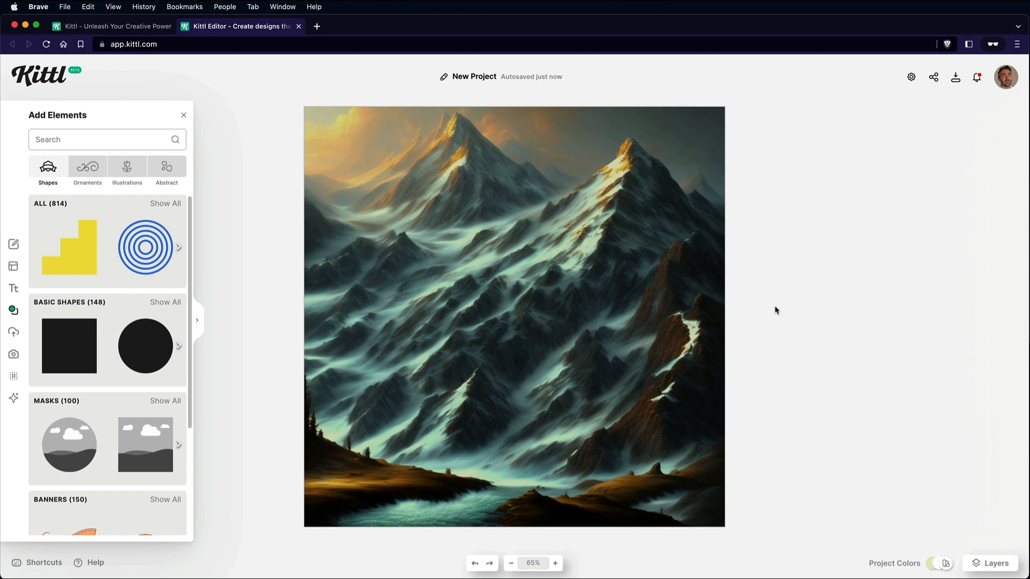
mouse_move(214, 125)
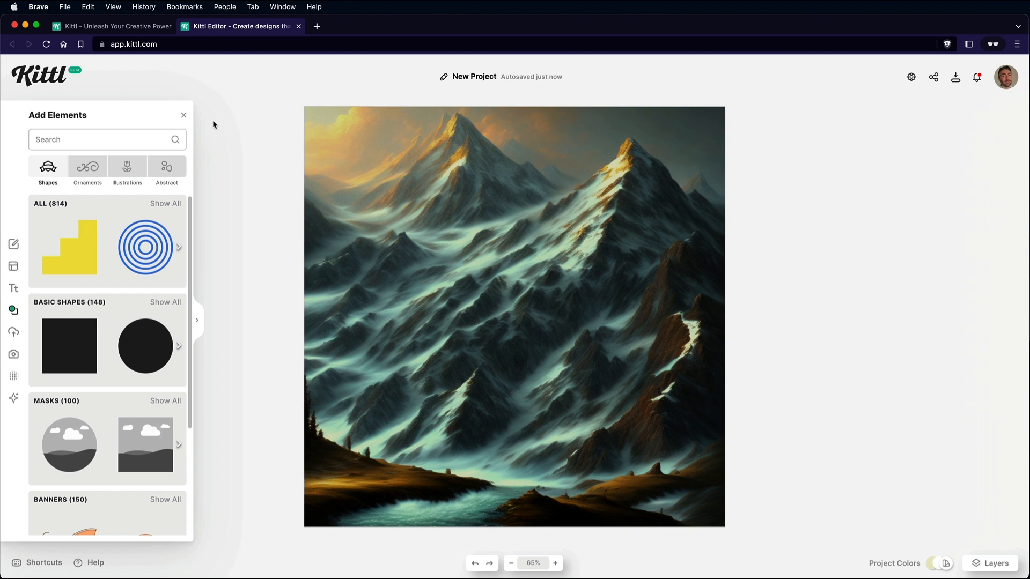
left_click(184, 115)
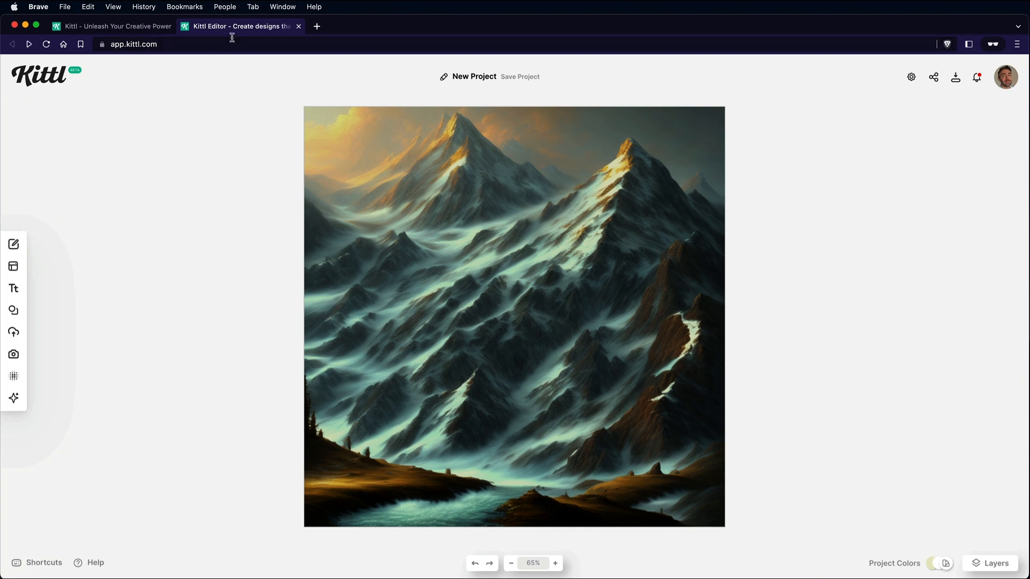
Step: Duplicate the editor tab and scroll the poster templates gallery
right_click(240, 25)
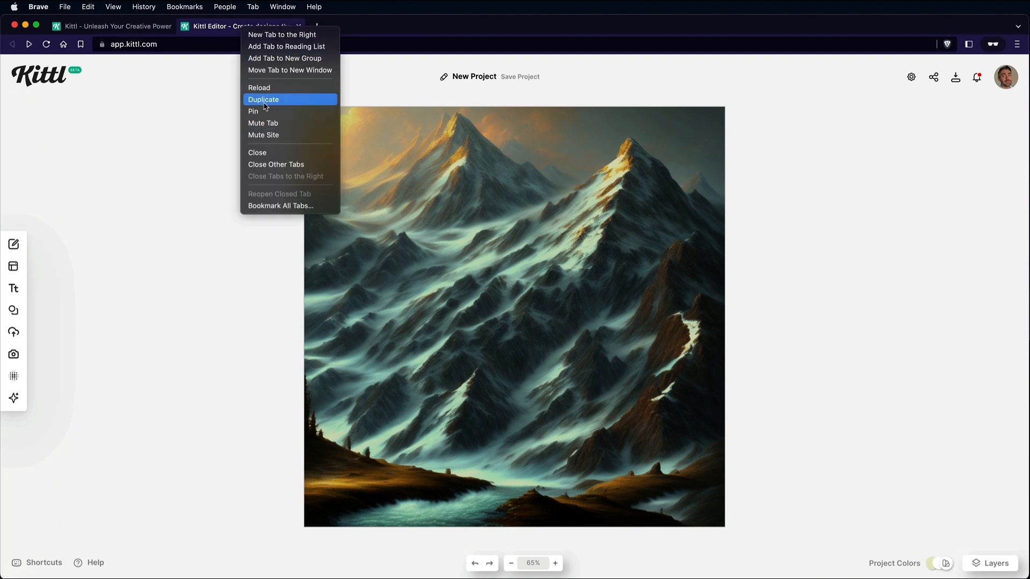
left_click(264, 99)
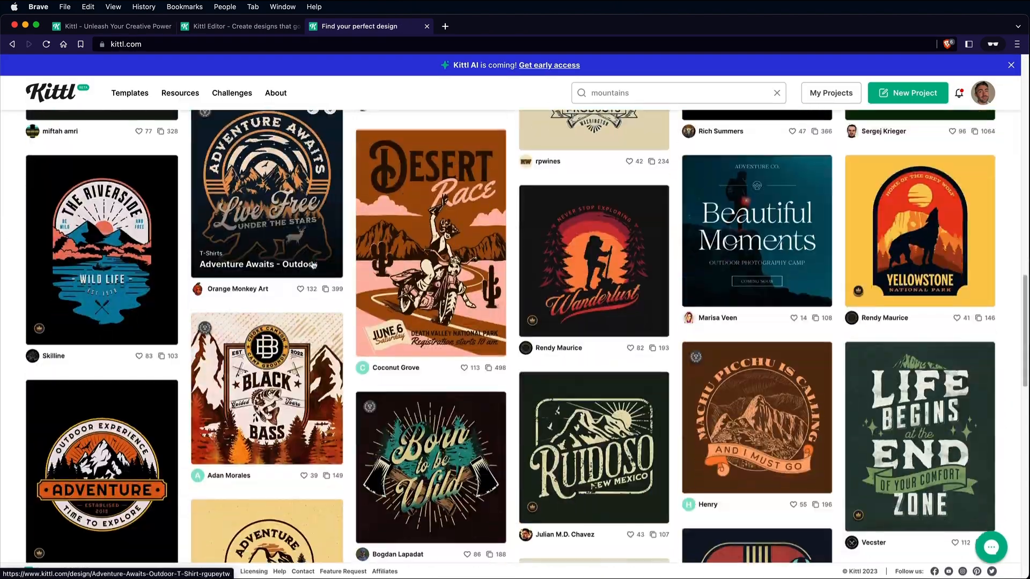
scroll("down", 3)
type(" are calling")
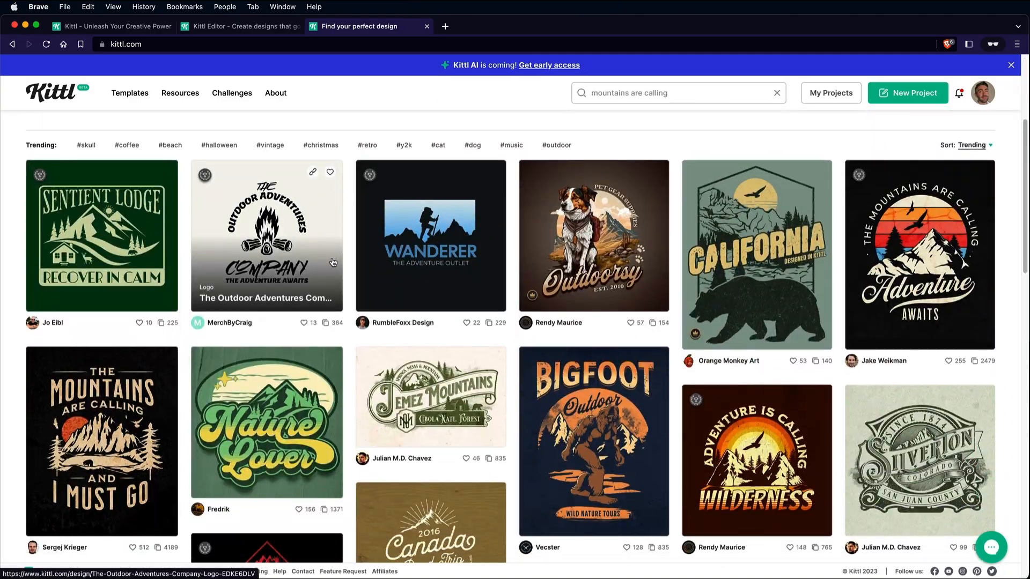
scroll("down", 3)
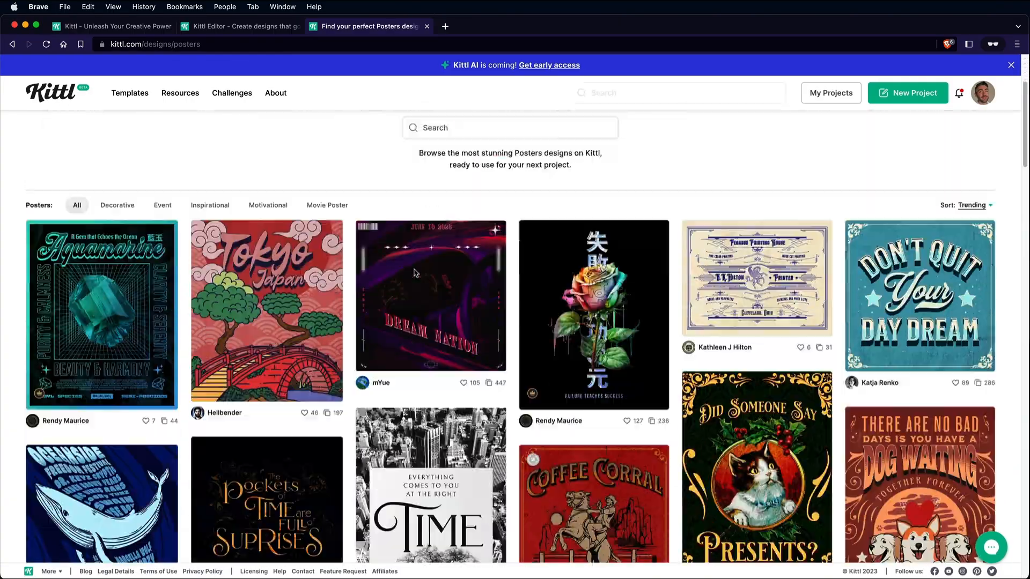
scroll("down", 3)
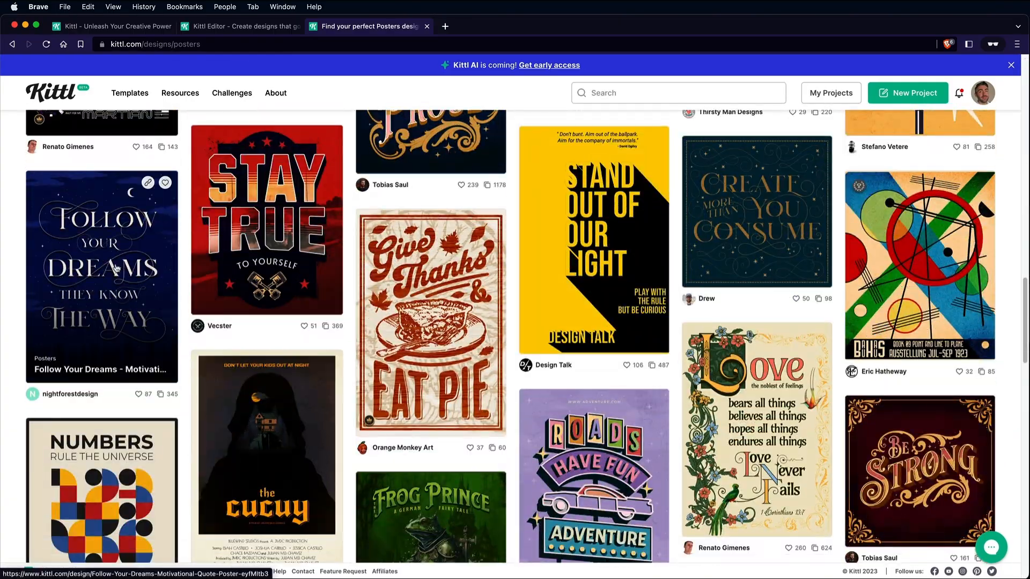
Step: Open the Follow Your Dreams poster via Use This Design and select its quote lettering group
left_click(101, 276)
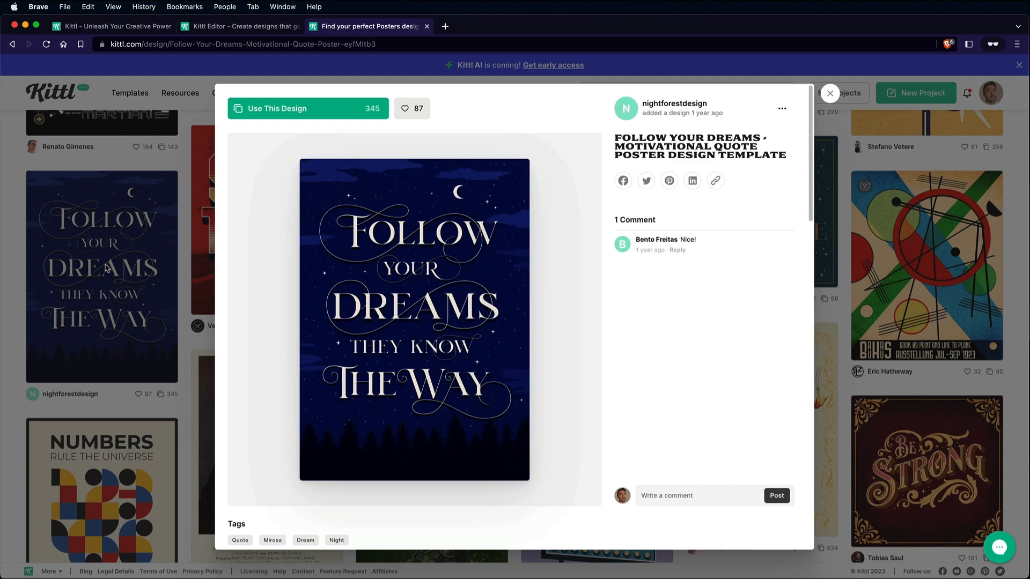
left_click(275, 109)
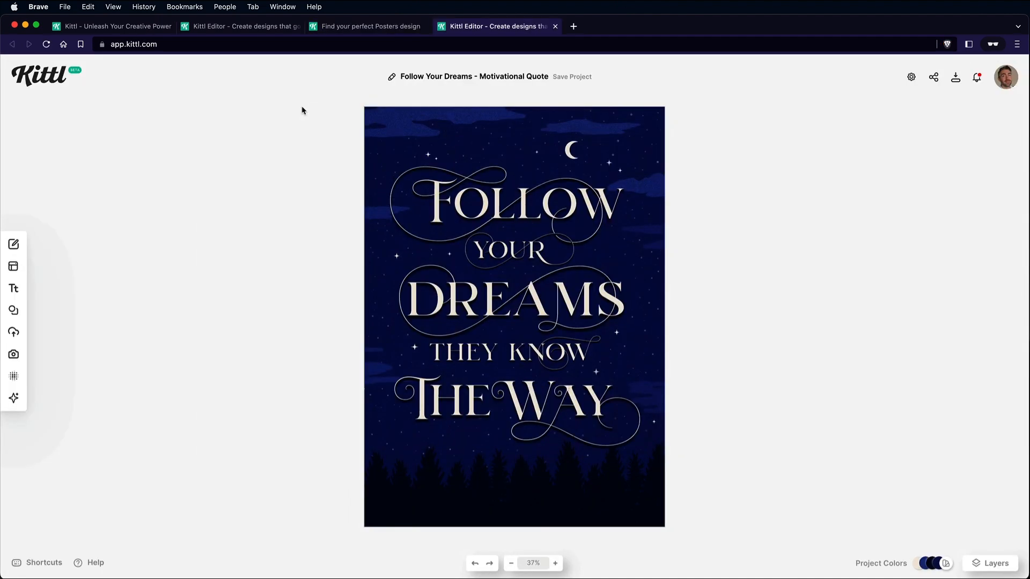
left_click(508, 296)
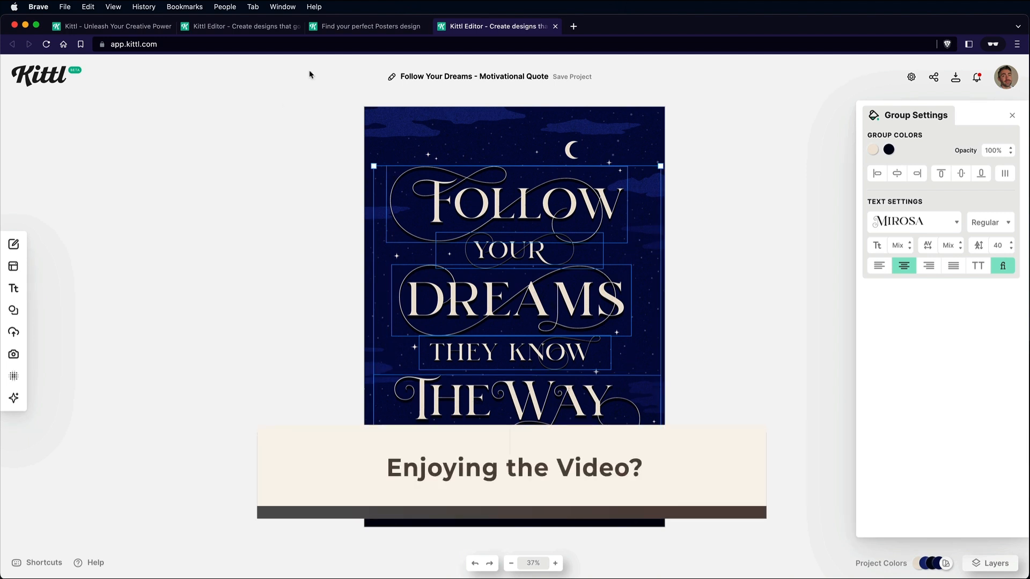
Step: Paste the Follow Your Dreams lettering over the mountain painting and raise the painting's contrast slightly
left_click(242, 26)
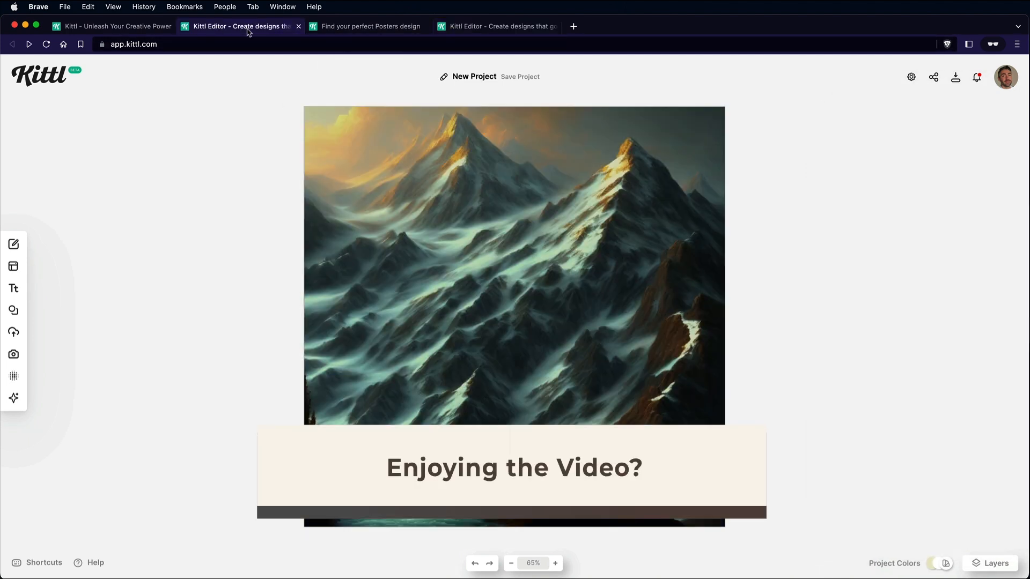
key("cmd+v")
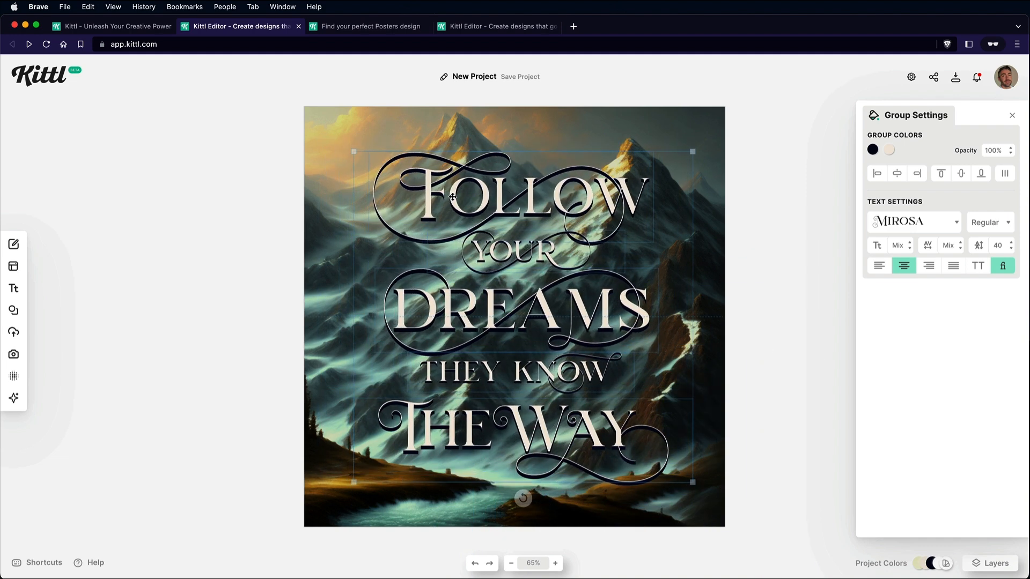
left_click(873, 150)
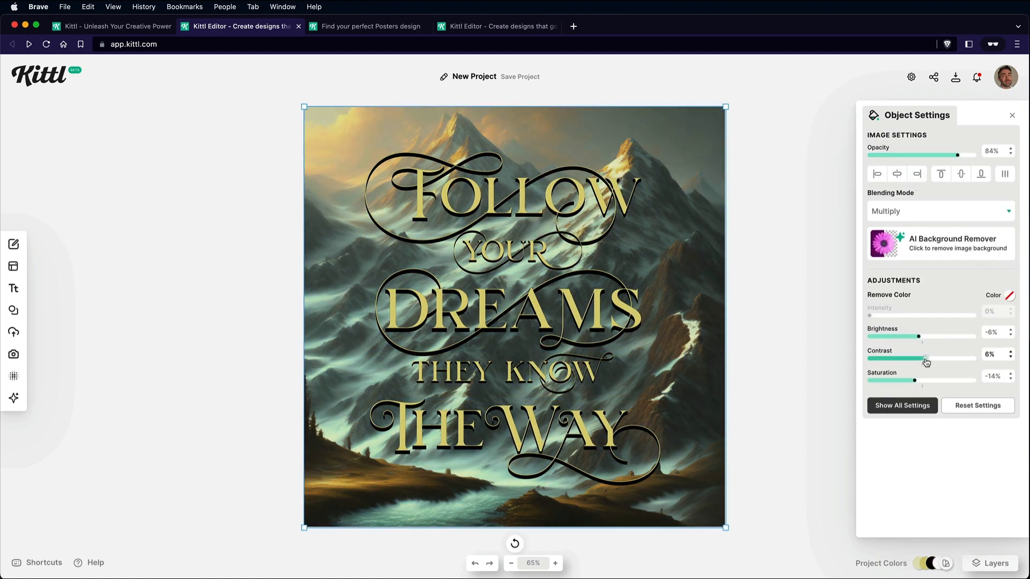
left_click_drag(926, 357, 928, 357)
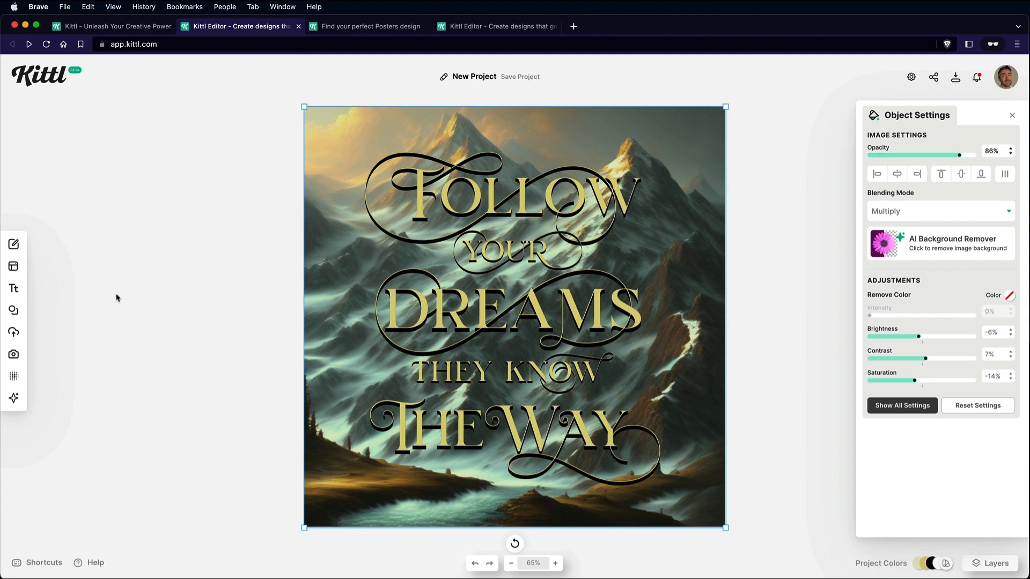
left_click(13, 311)
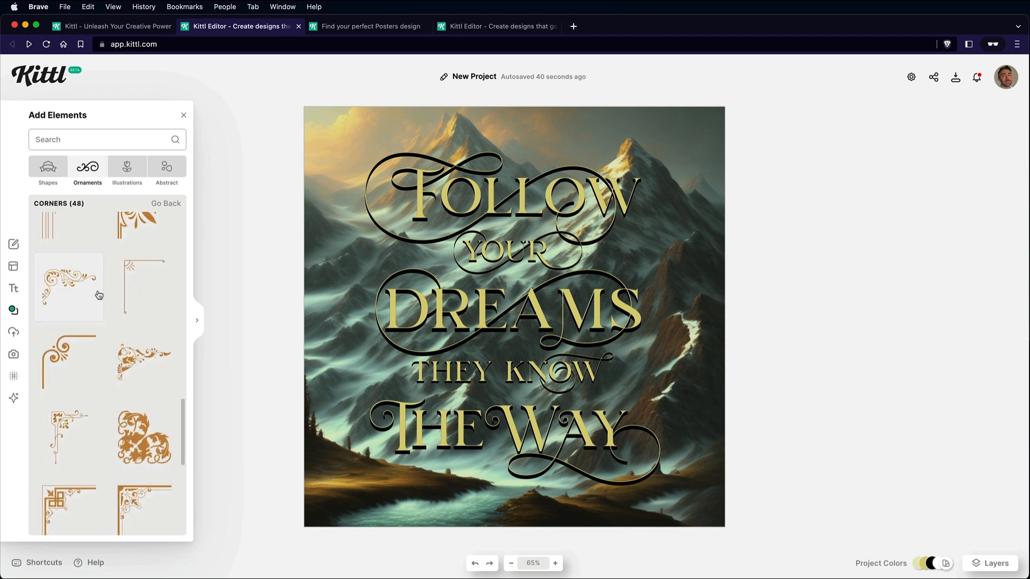
Step: Scroll the corner ornaments and pick one for the mountain quote poster
scroll("down", 3)
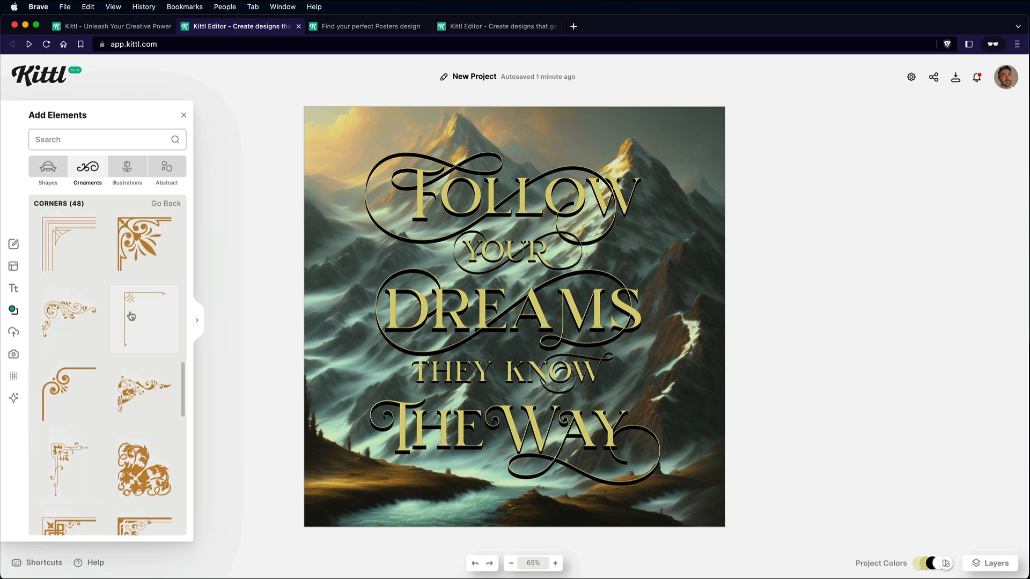
left_click(144, 319)
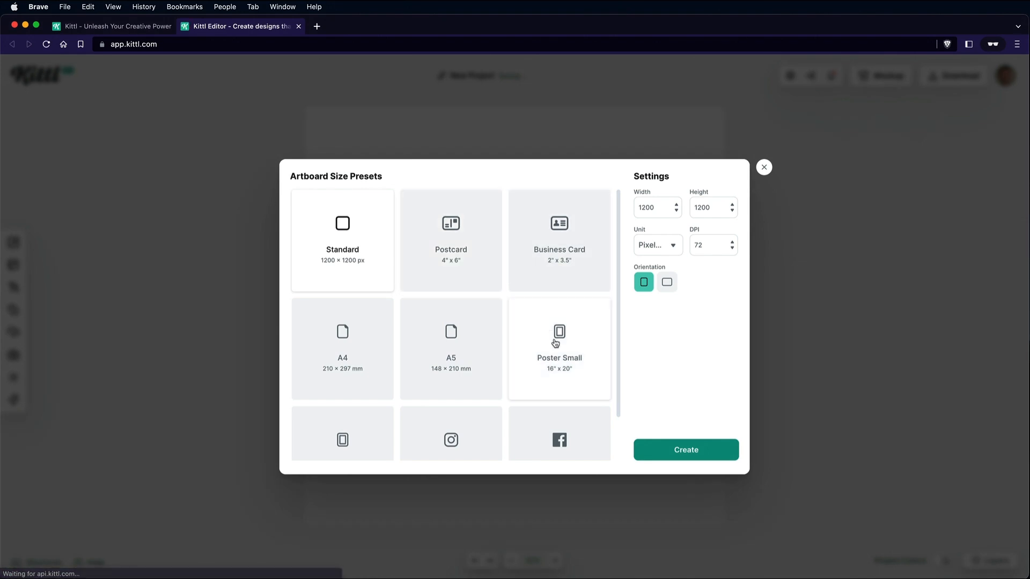
Step: Create a new project on the Poster Small (16" x 20") artboard preset
scroll("down", 3)
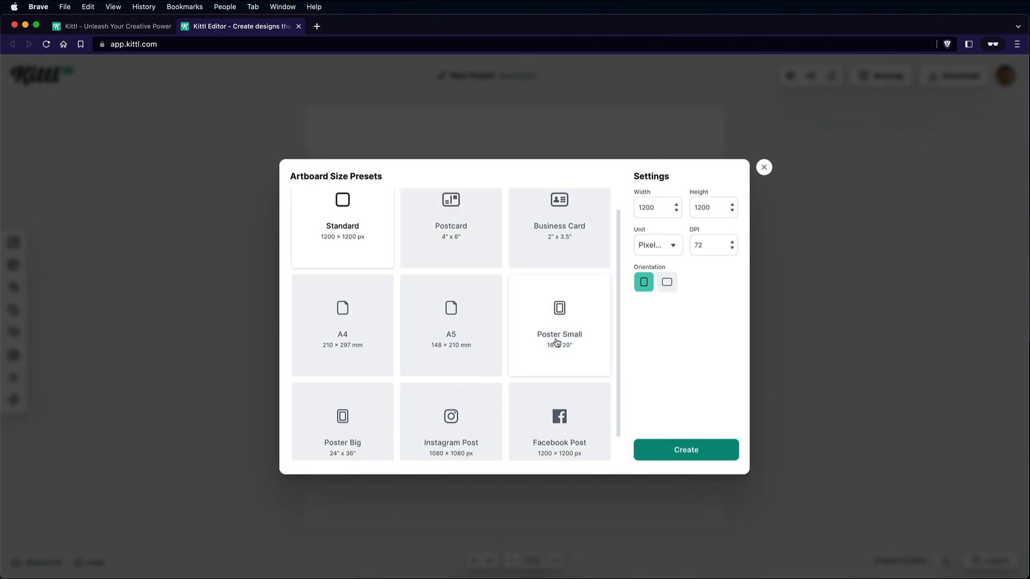
left_click(559, 324)
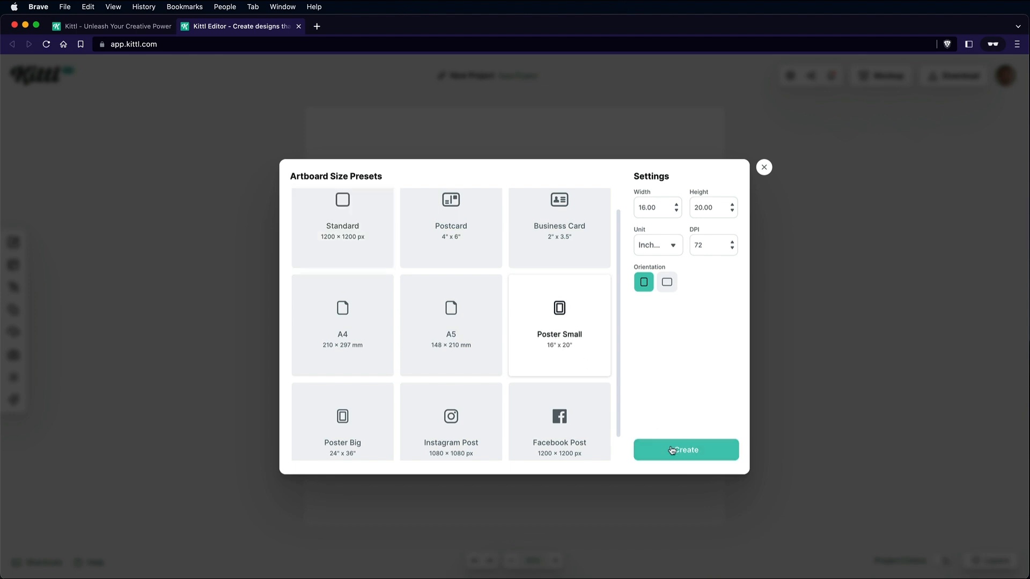
left_click(686, 449)
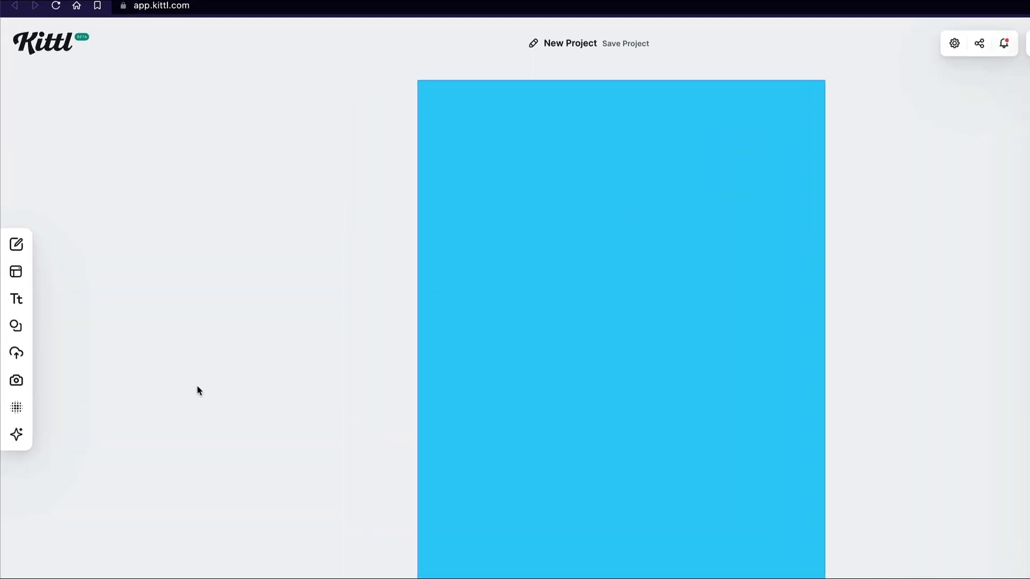
Step: Generate a 'cute burger character' Kawaii Icon with Kittl AI and remove its white background
left_click(16, 435)
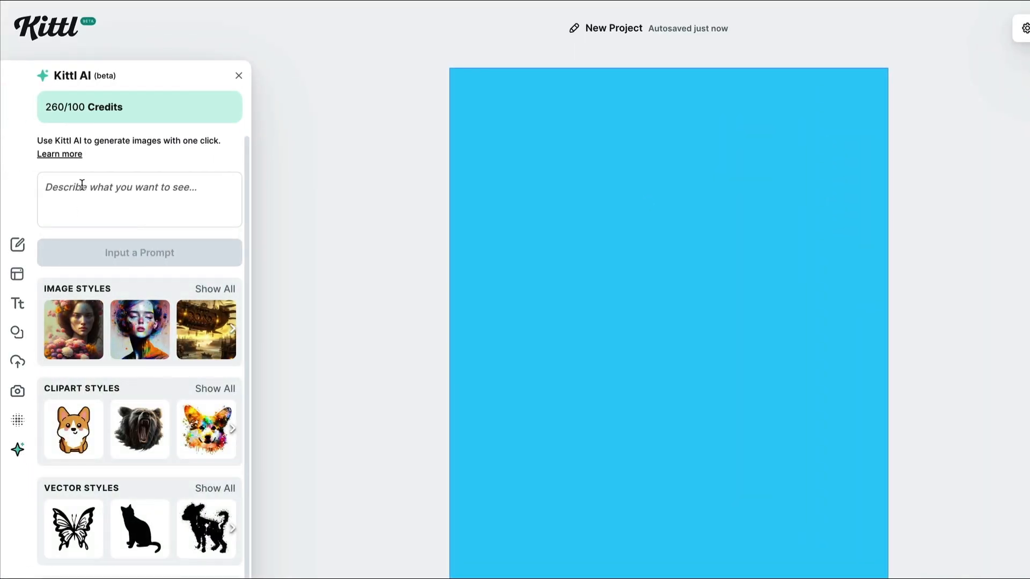
type("cute burger character")
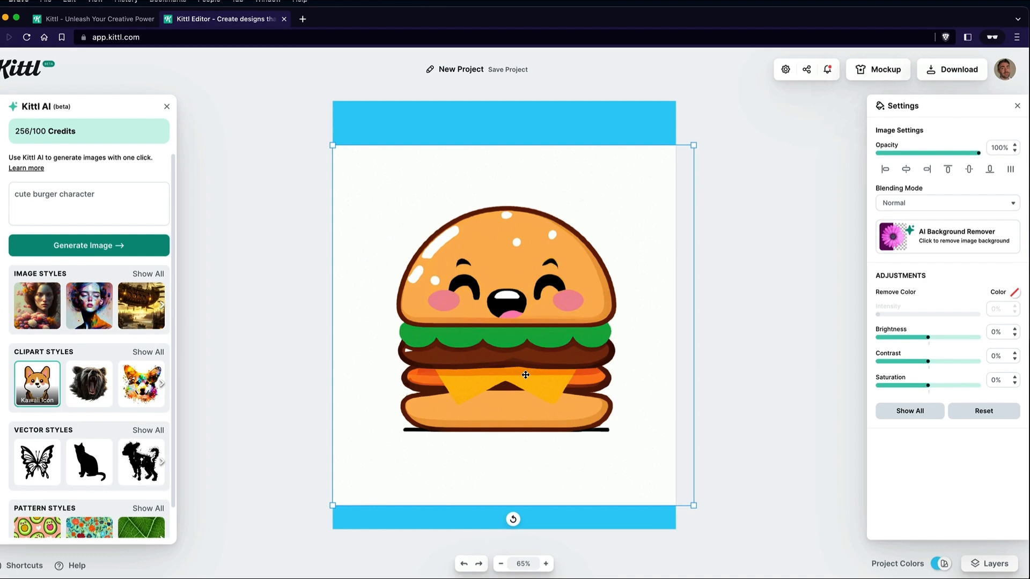
left_click(948, 236)
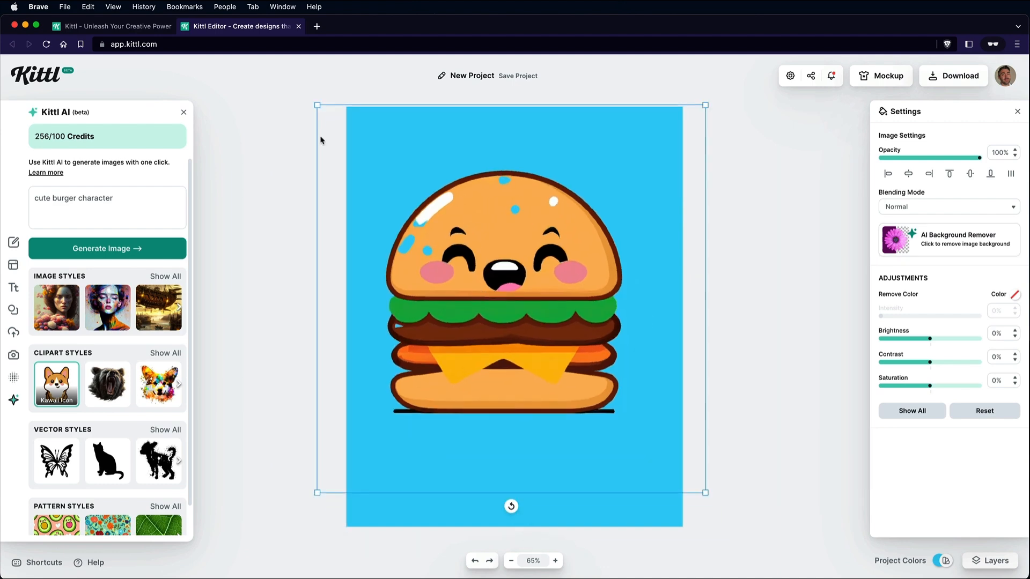
left_click(13, 287)
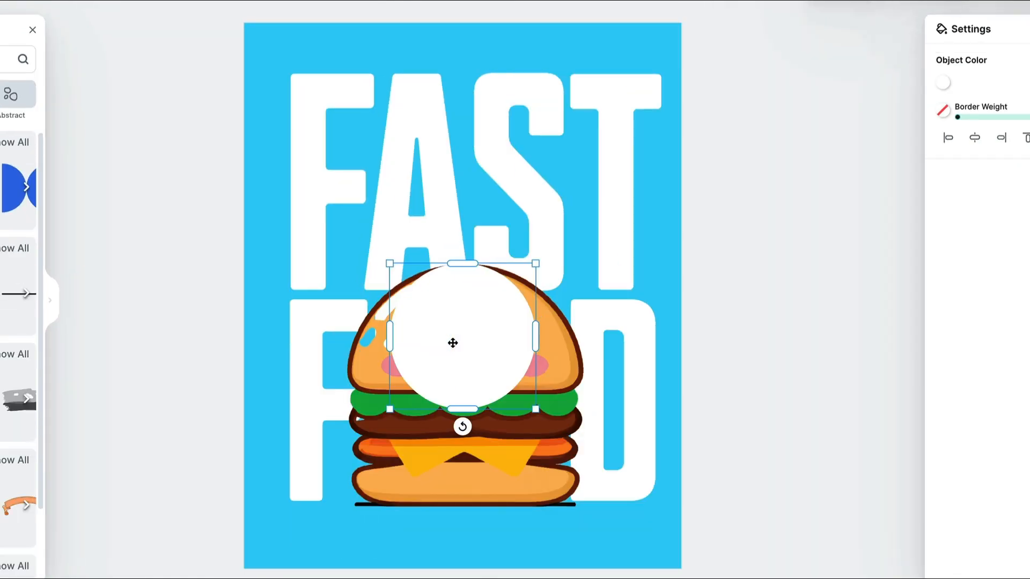
Step: Arrange the white circle relative to the burger and FAST FOOD lettering
right_click(452, 343)
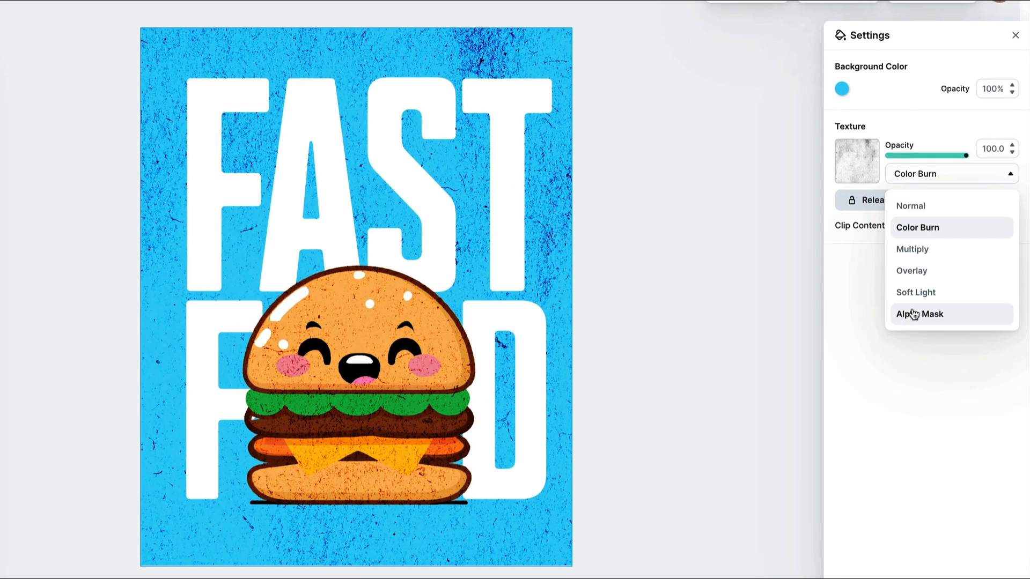
Step: Set the background texture's blend mode to Alpha Mask so it distresses the artwork
left_click(919, 314)
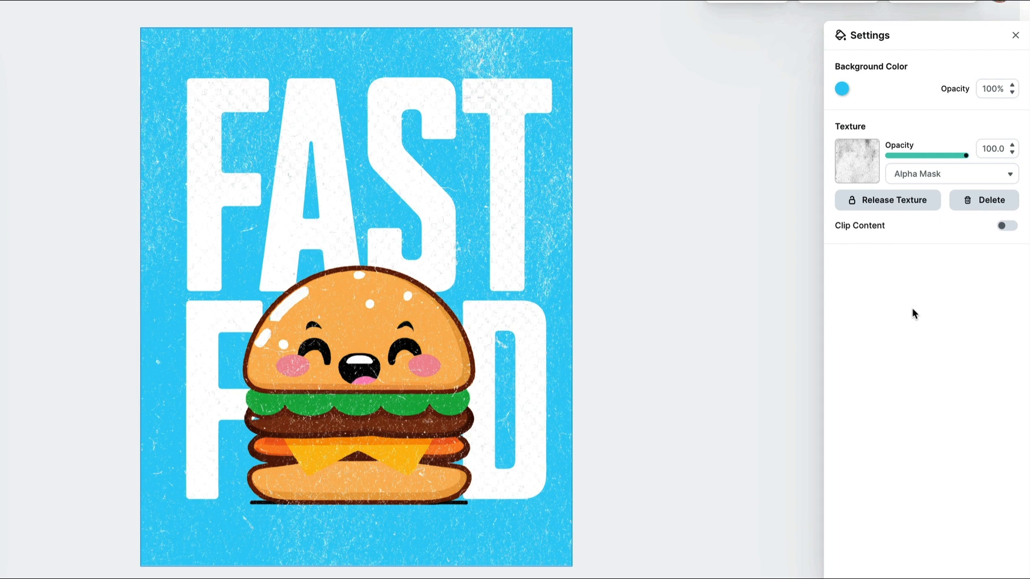
mouse_move(187, 62)
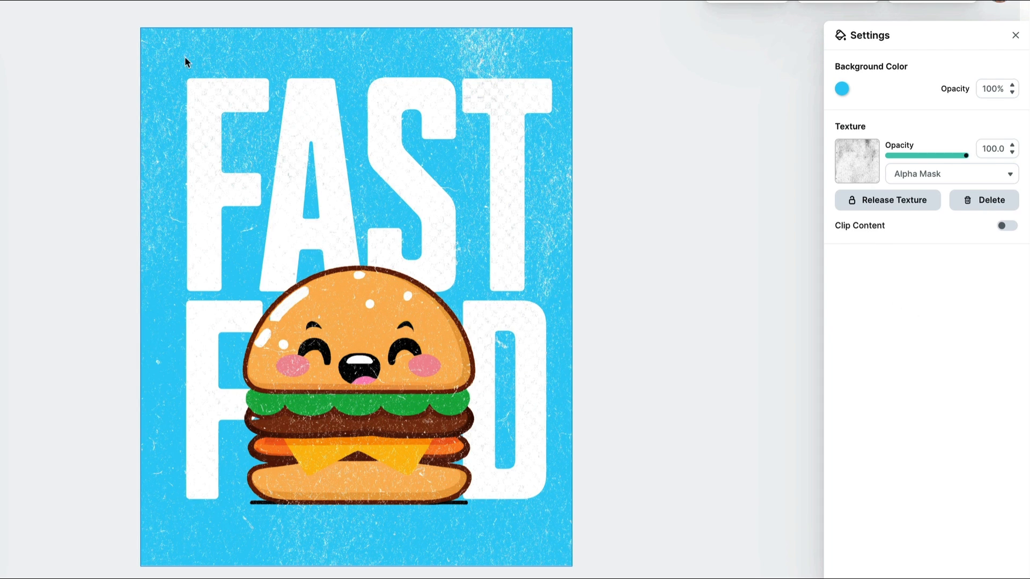
left_click(841, 89)
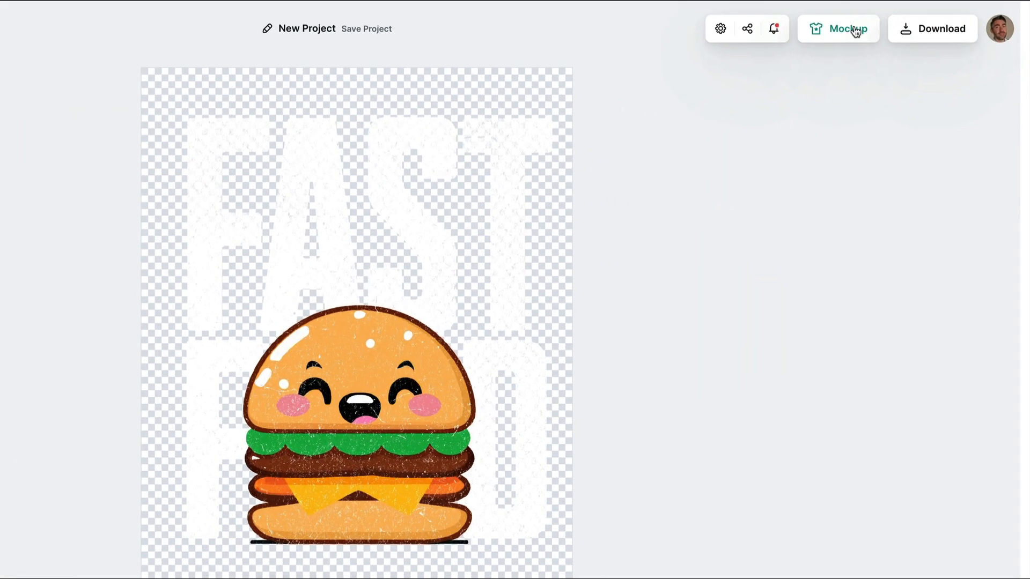
Step: Show the design on a teal t-shirt mockup and save the mockup image to the desktop
left_click(838, 28)
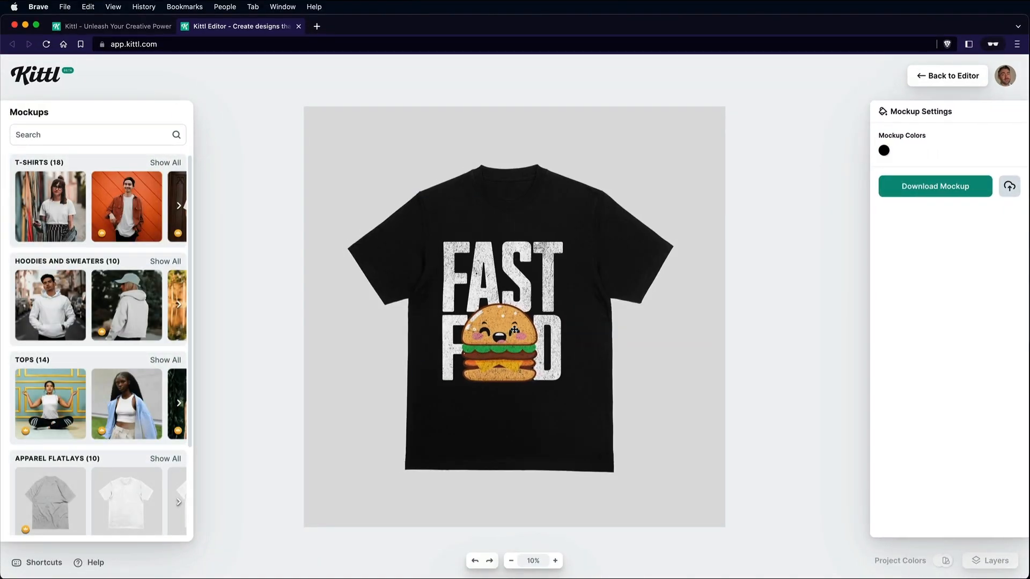
left_click(883, 150)
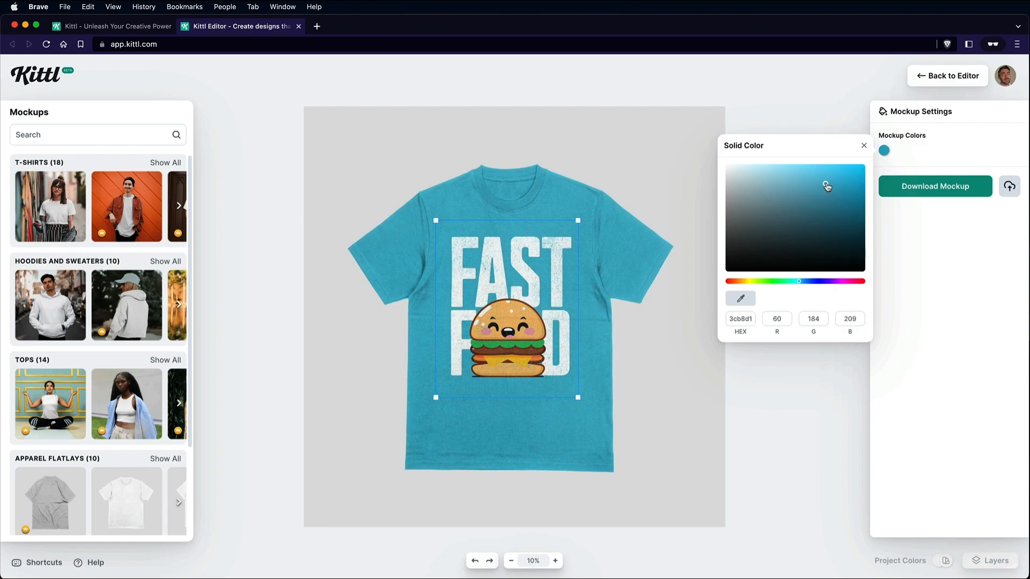
left_click(935, 186)
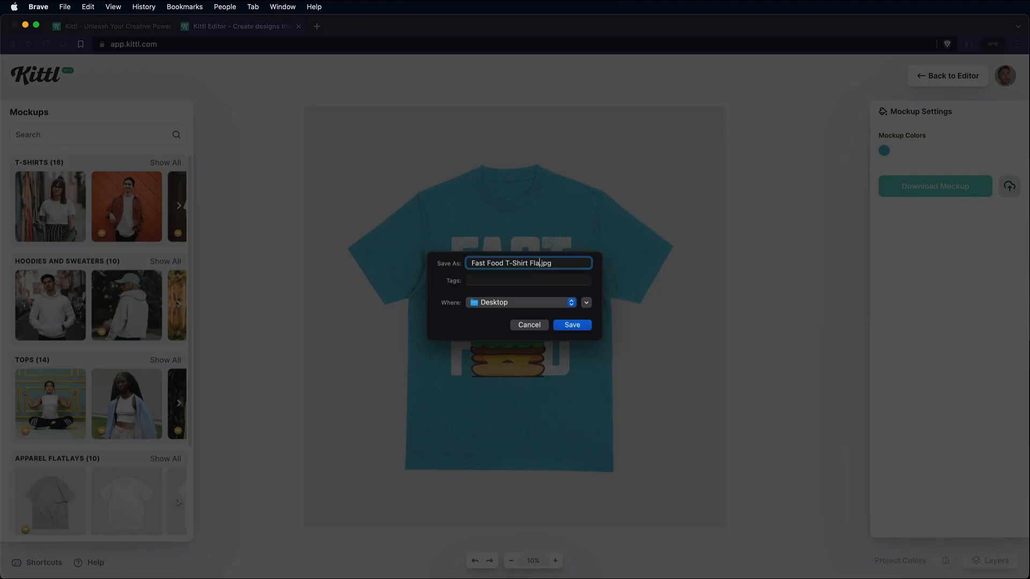
left_click(571, 324)
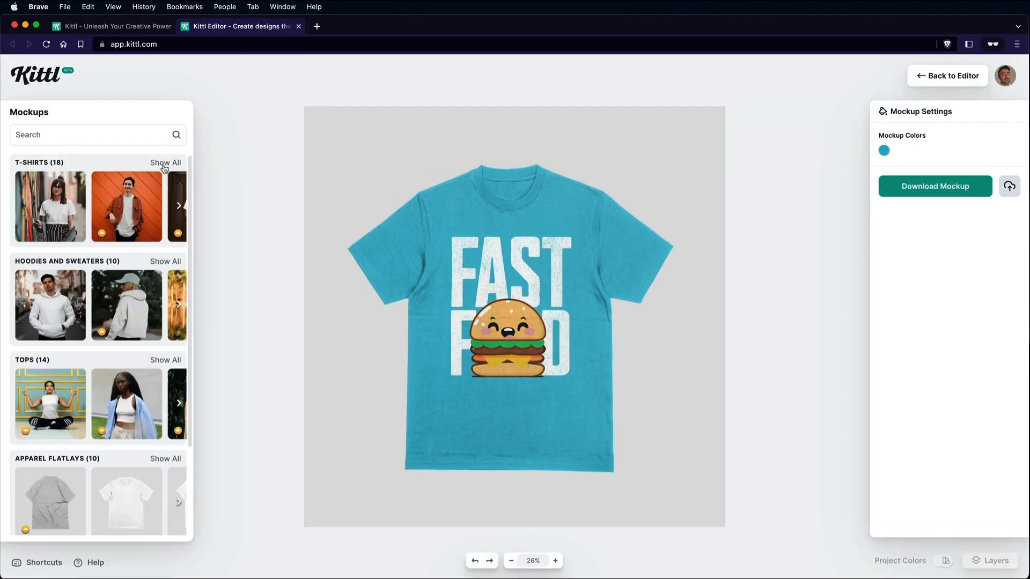
Step: Switch to the bearded model t-shirt mockup and recolour the shirt dark brown
left_click(165, 163)
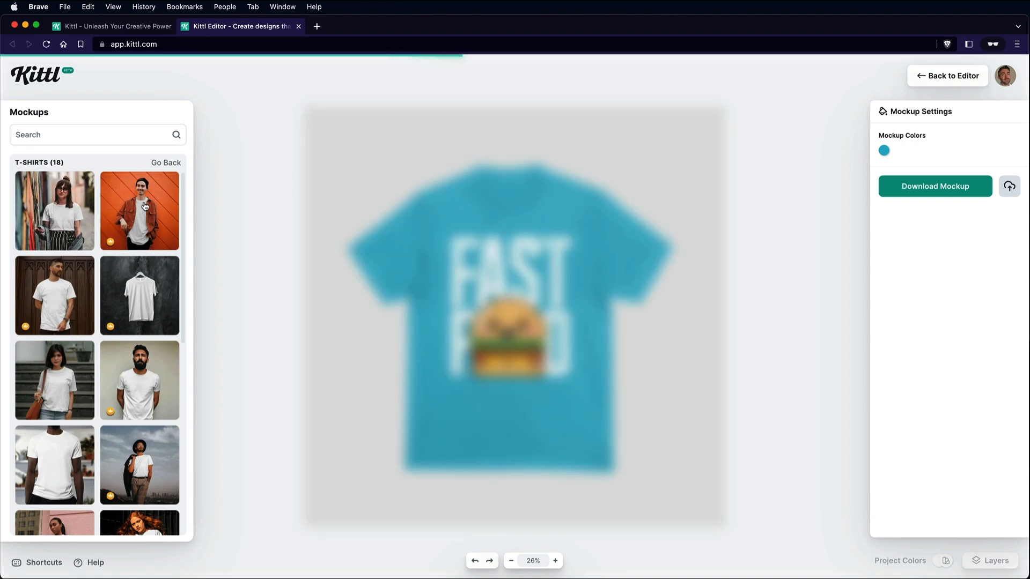
left_click(140, 211)
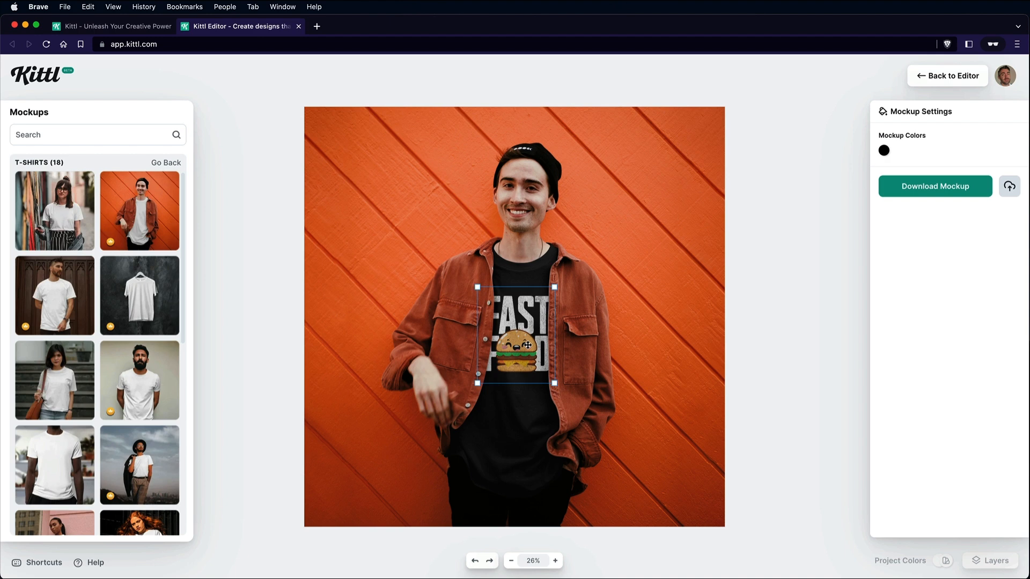
left_click(883, 150)
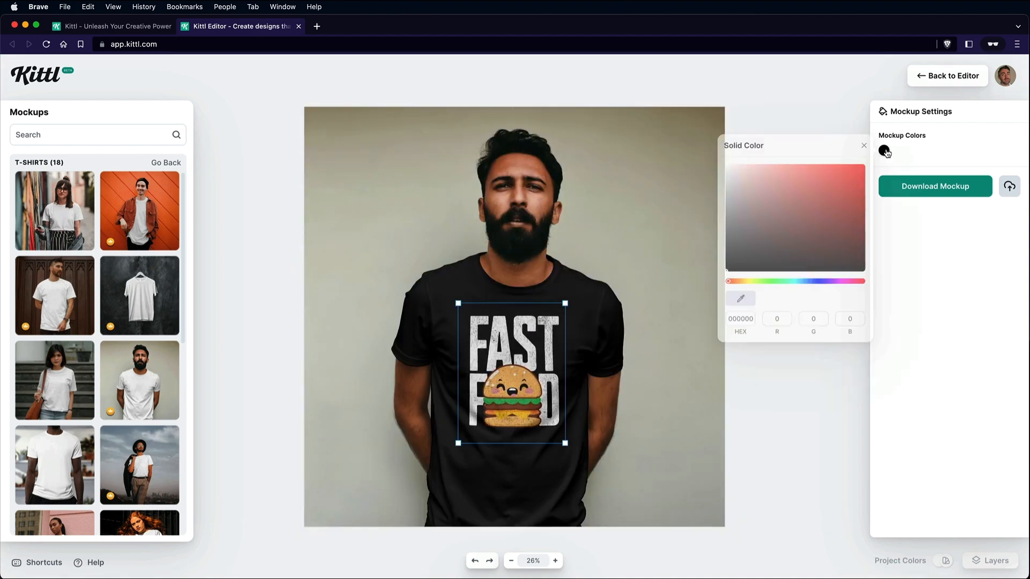
left_click(814, 232)
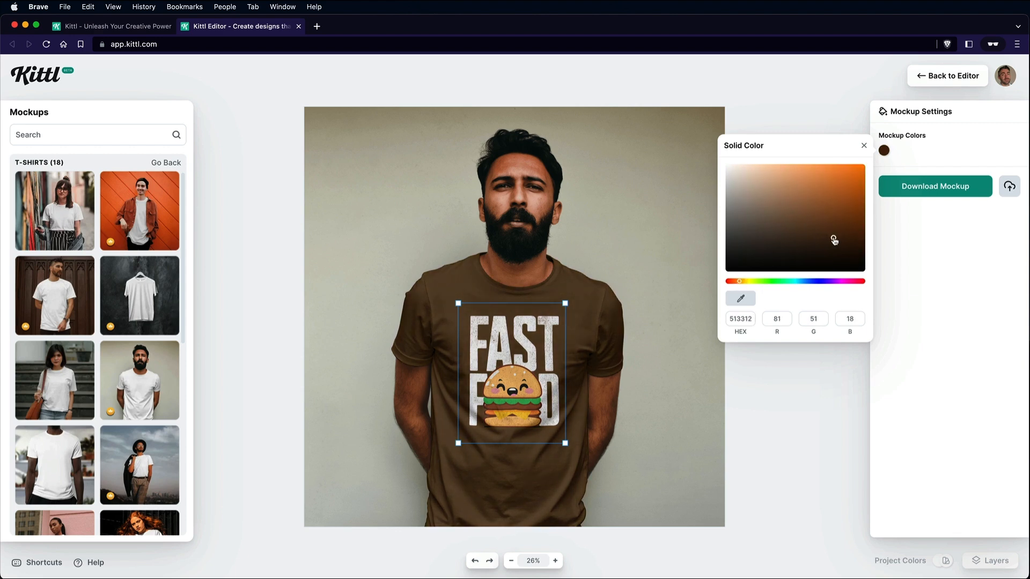
left_click(864, 145)
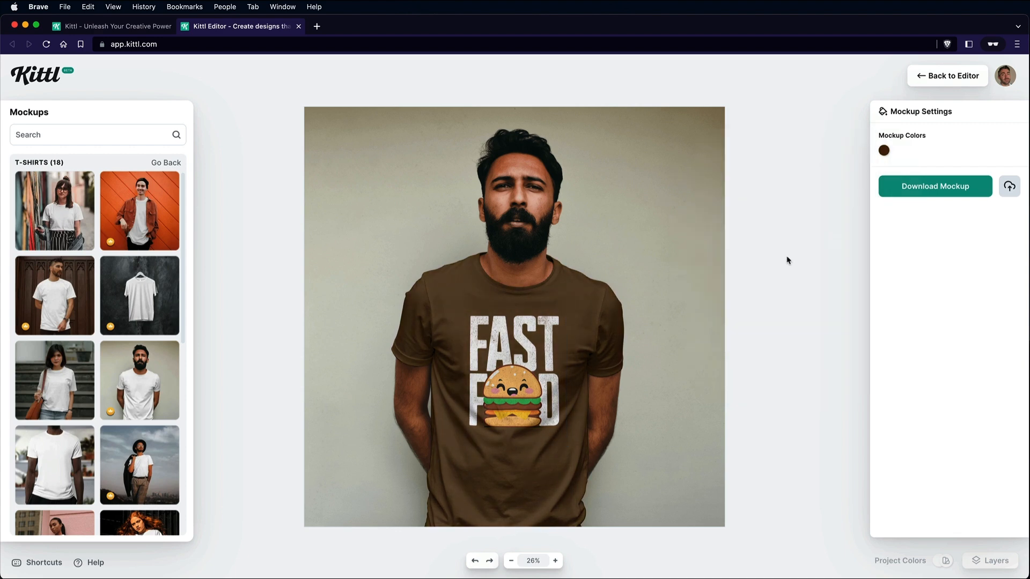